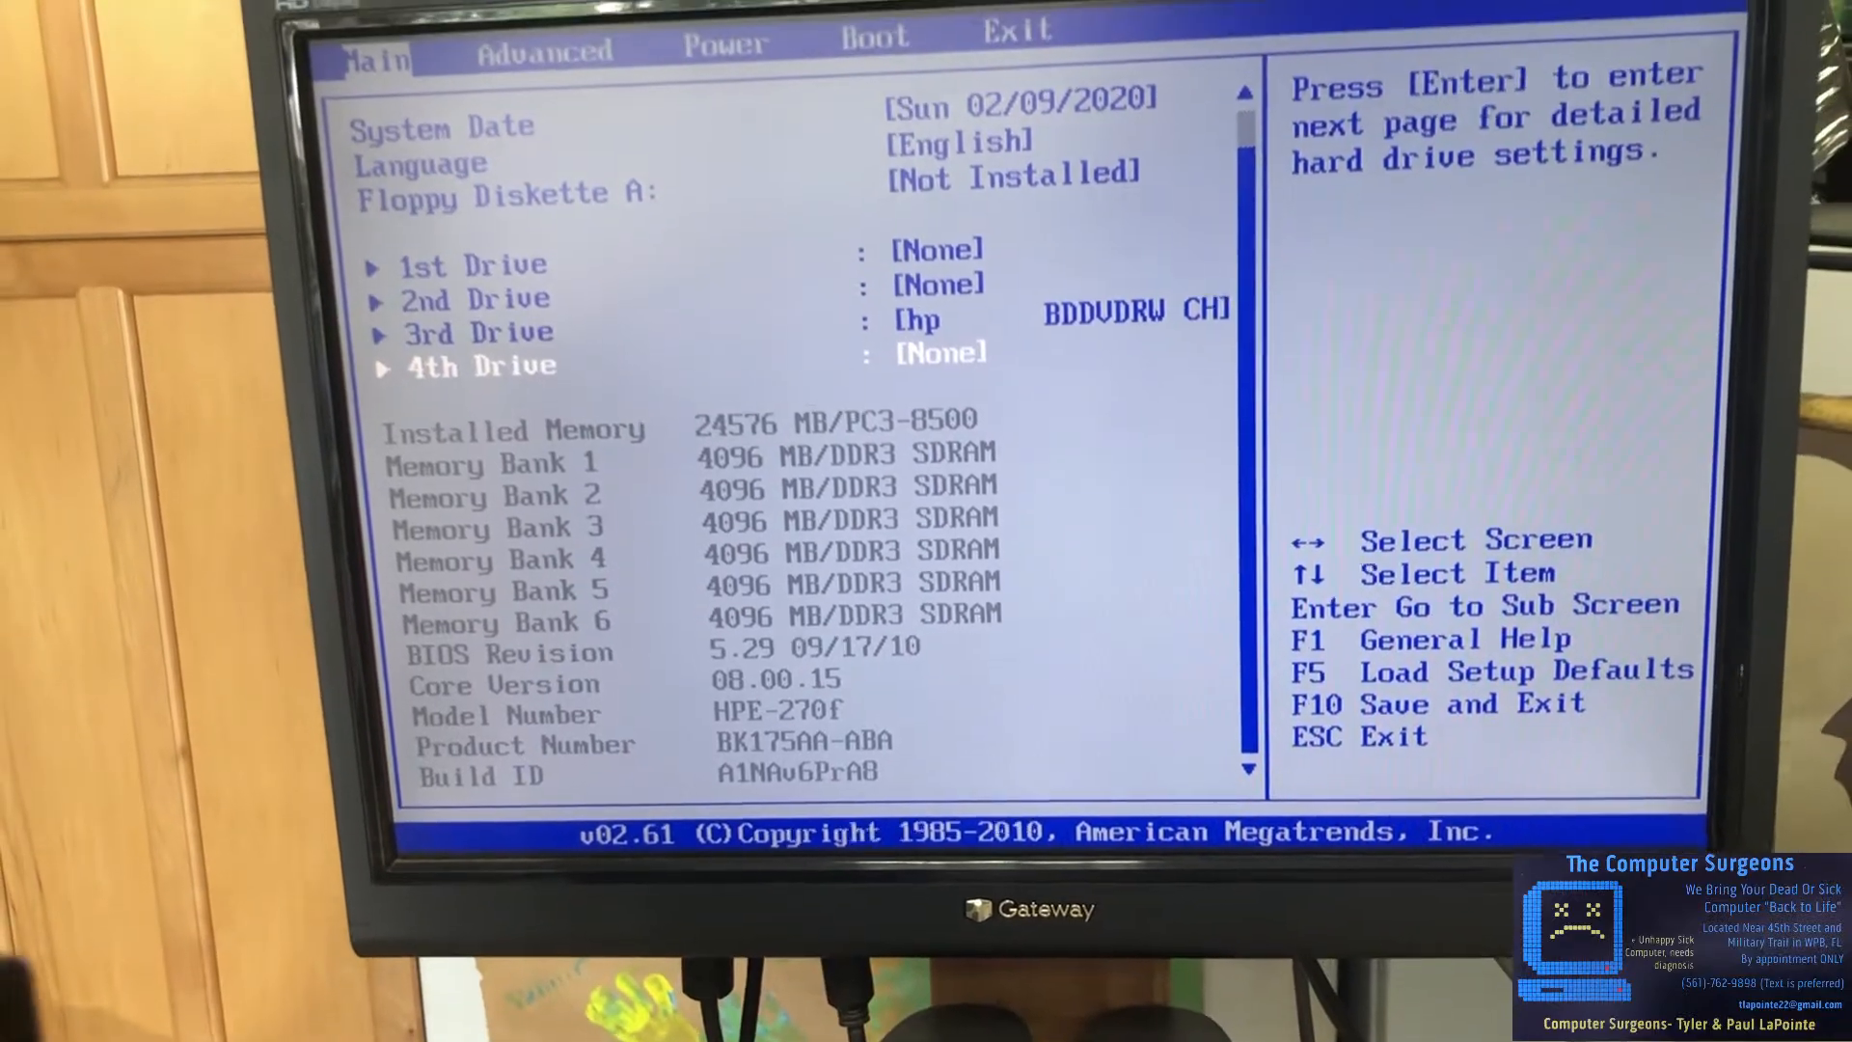
Boot from the Windows 10 USB so Setup's language and keyboard page appears
{"action": "key", "text": "right"}
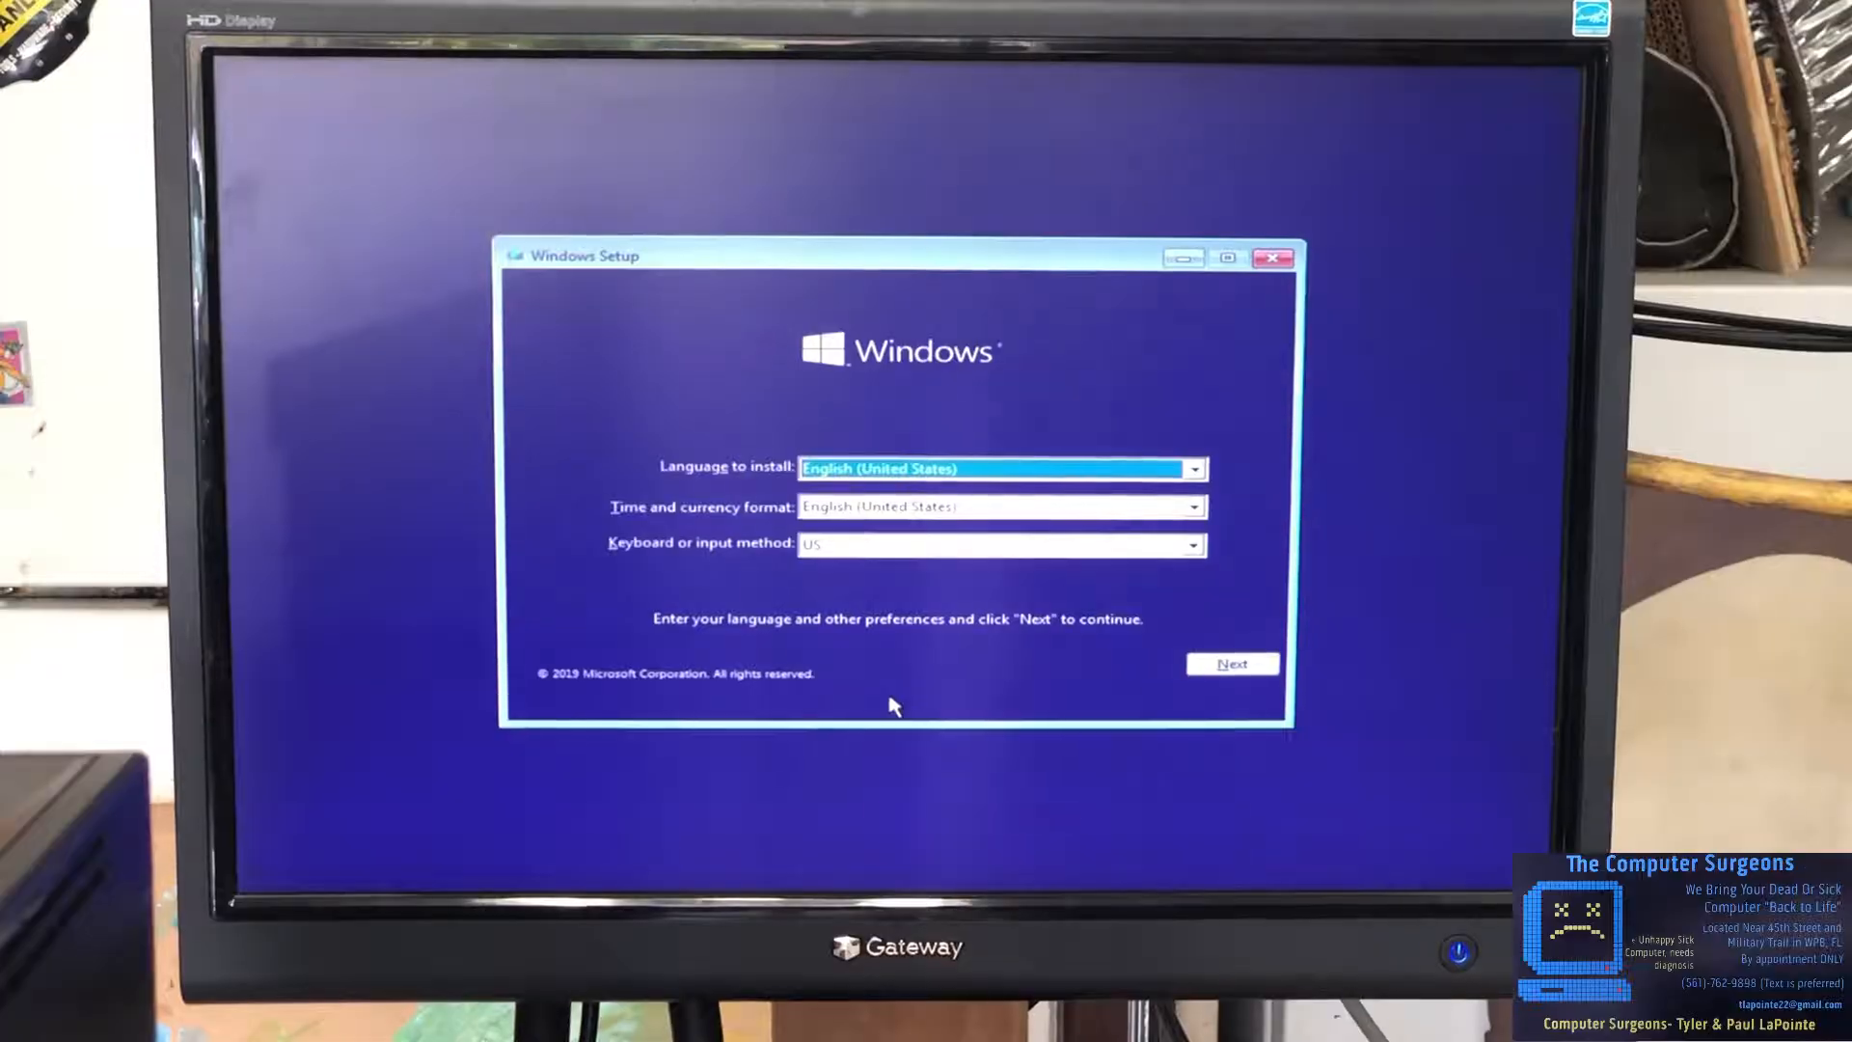
Install Windows 10 Home without a product key onto Drive 0 Partition 2
{"action": "left_click", "coordinate": [1231, 662]}
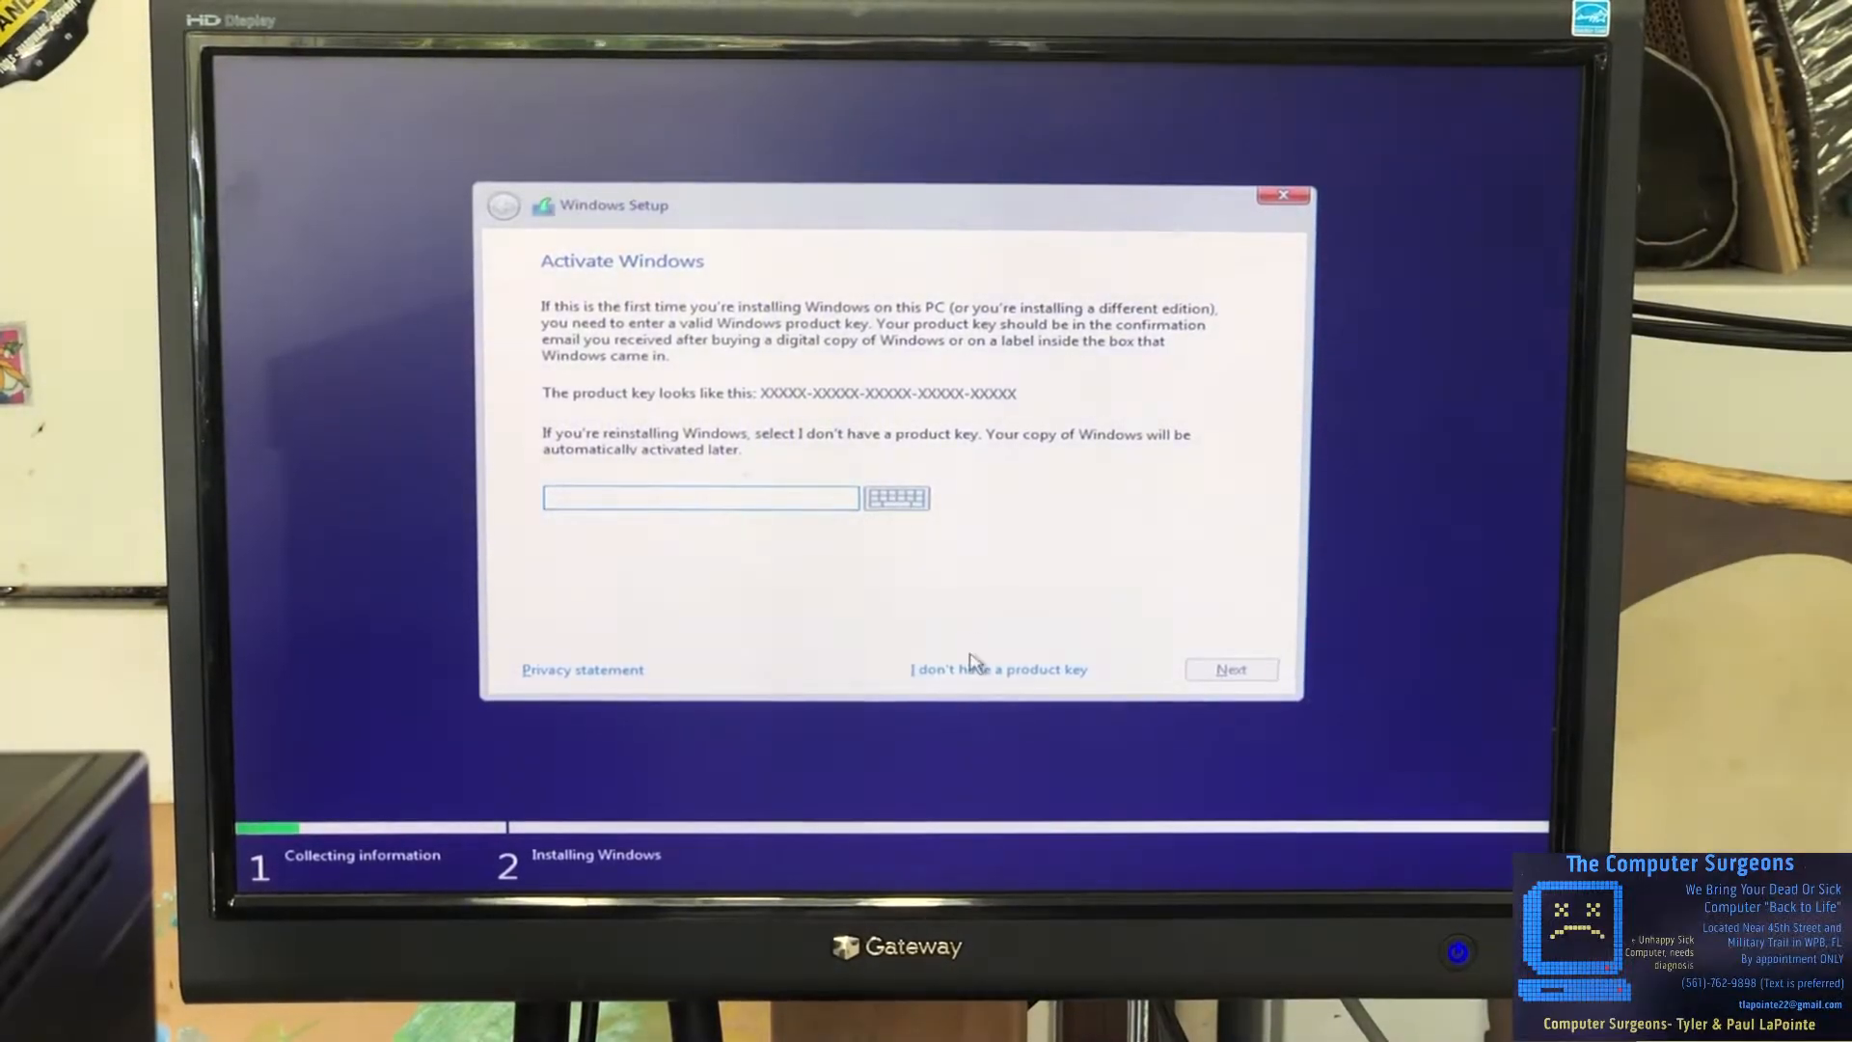
{"action": "left_click", "coordinate": [998, 669]}
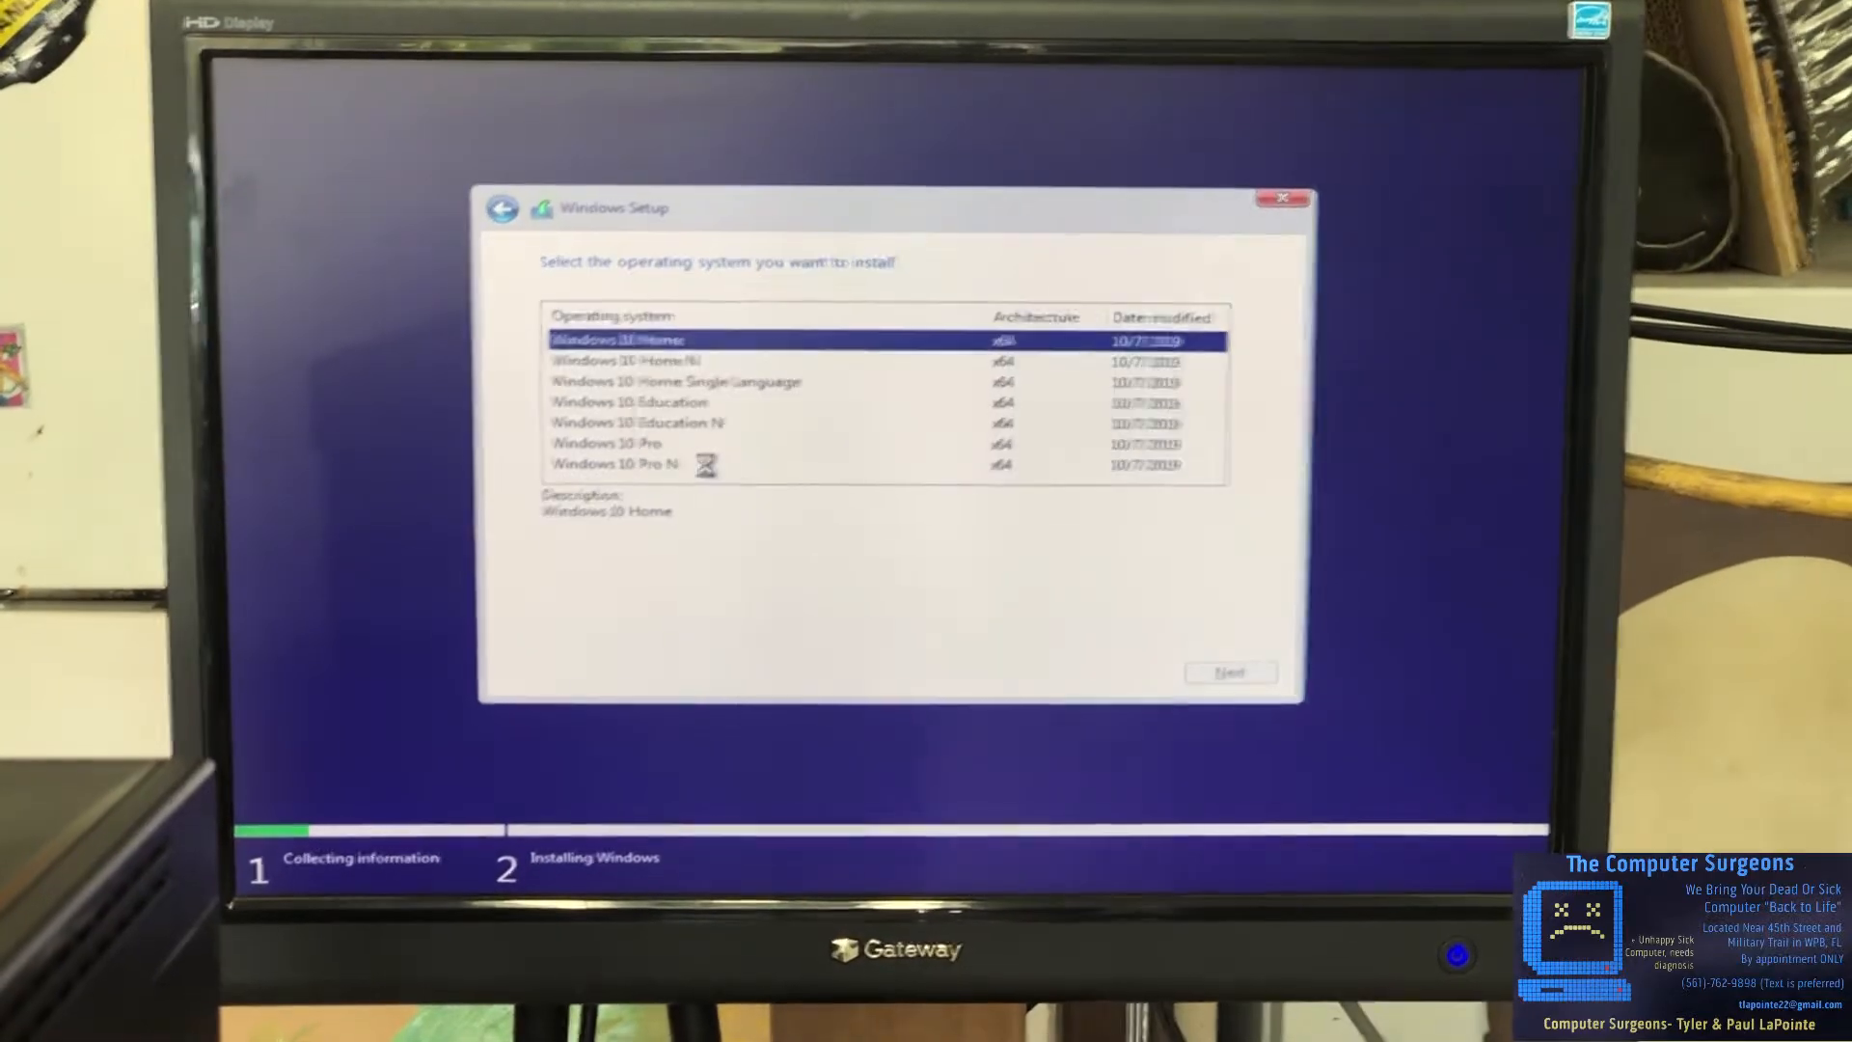
{"action": "left_click", "coordinate": [1229, 672]}
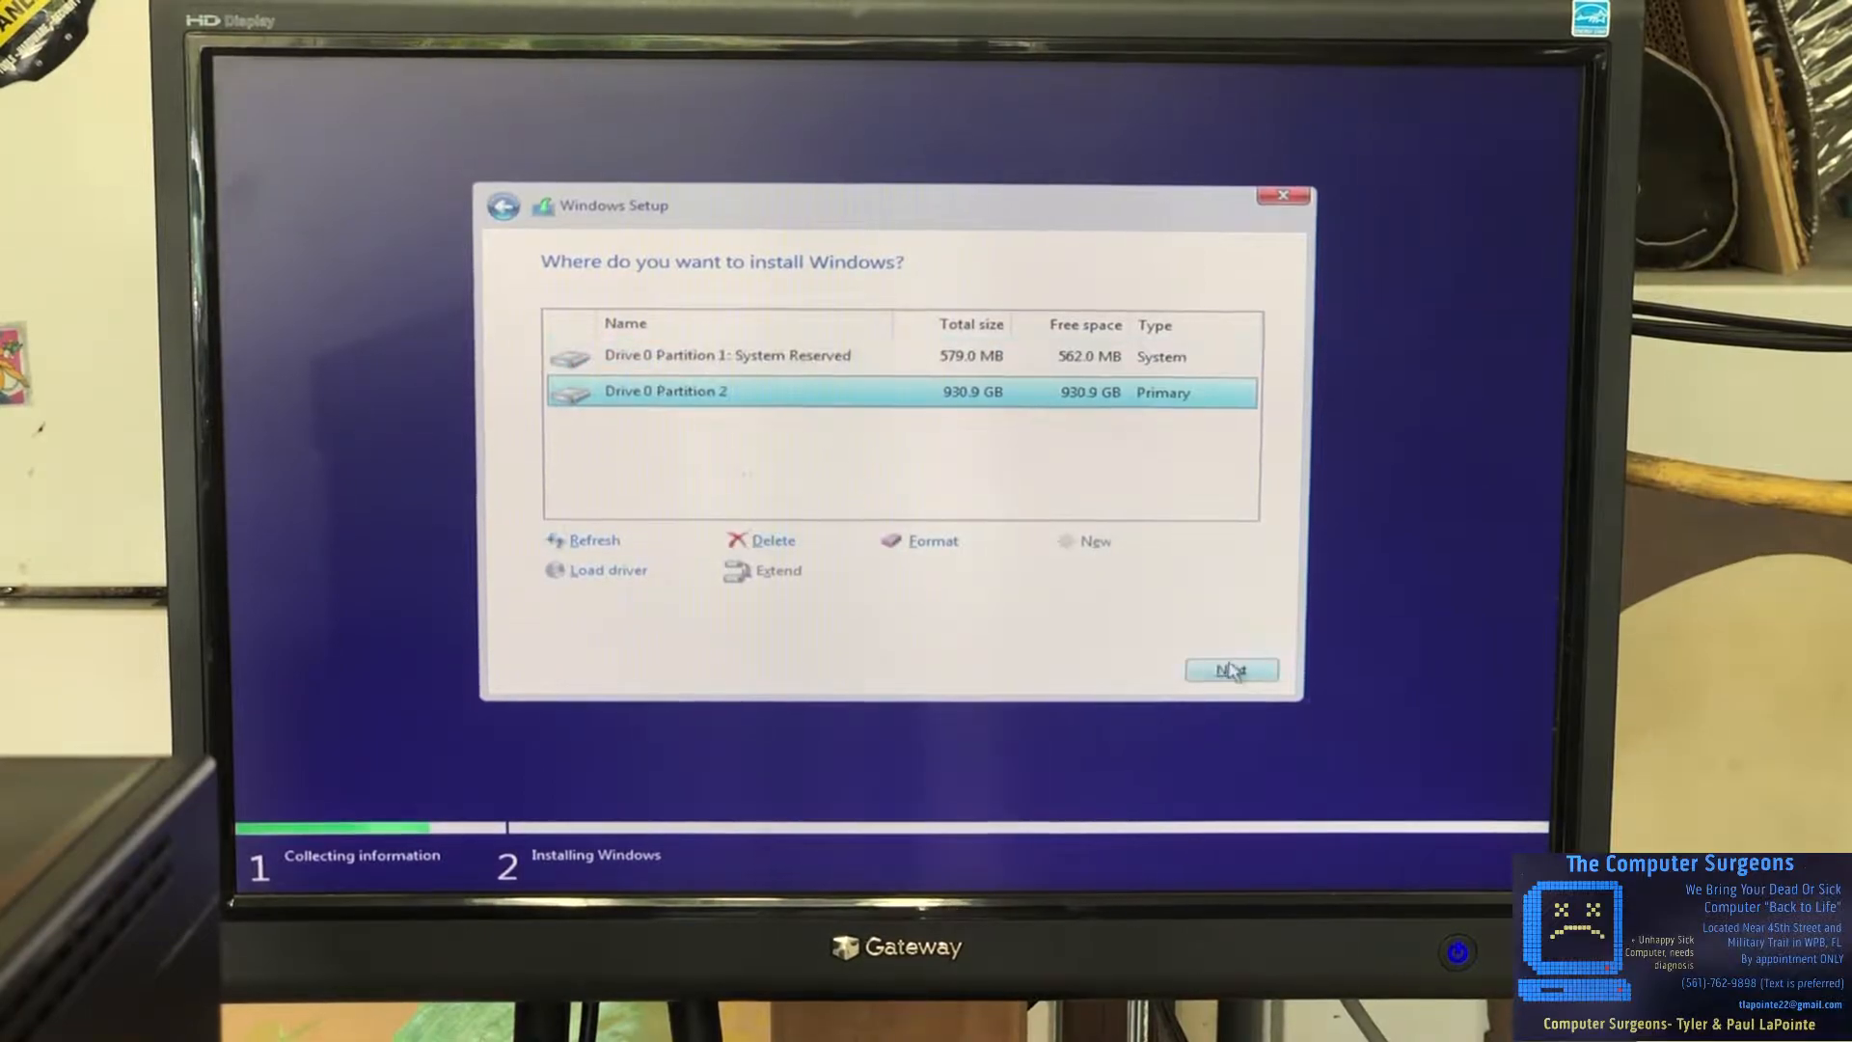
{"action": "left_click", "coordinate": [1231, 669]}
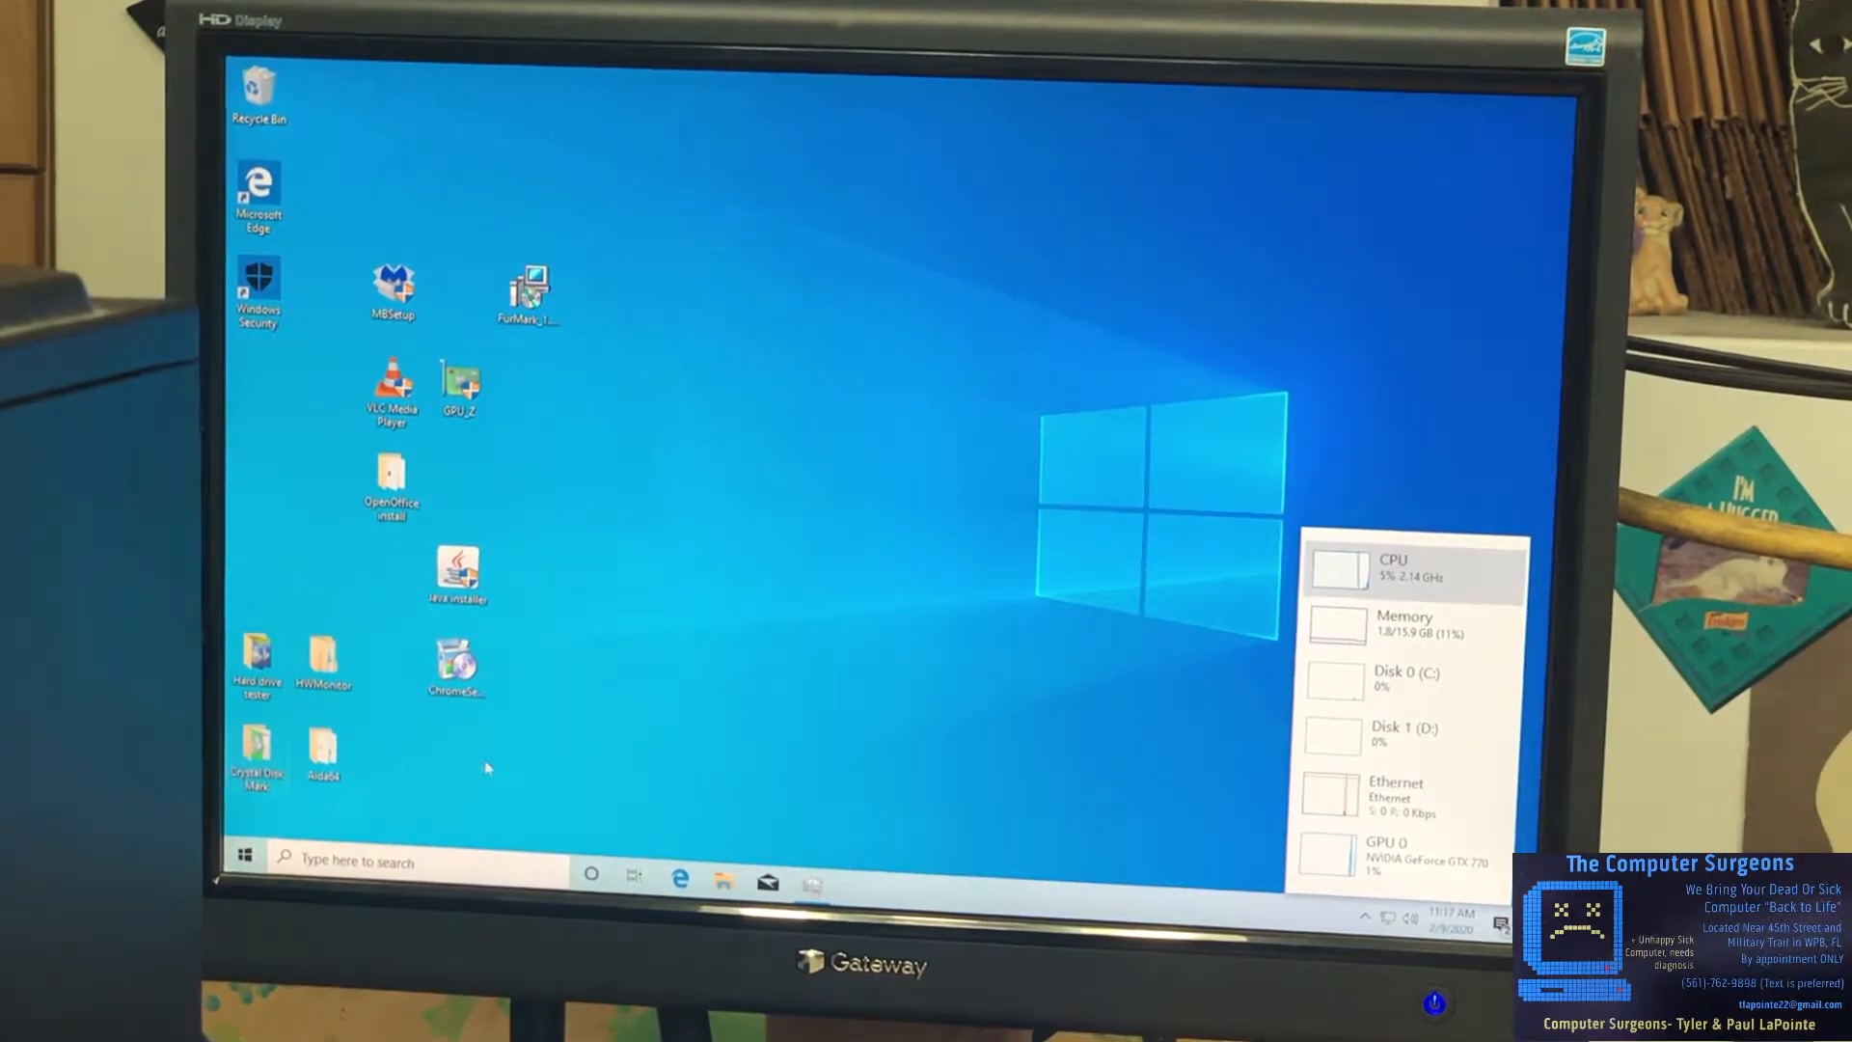
Launch DiskInfo64 from the Hard drive tester folder
{"action": "double_click", "coordinate": [255, 661]}
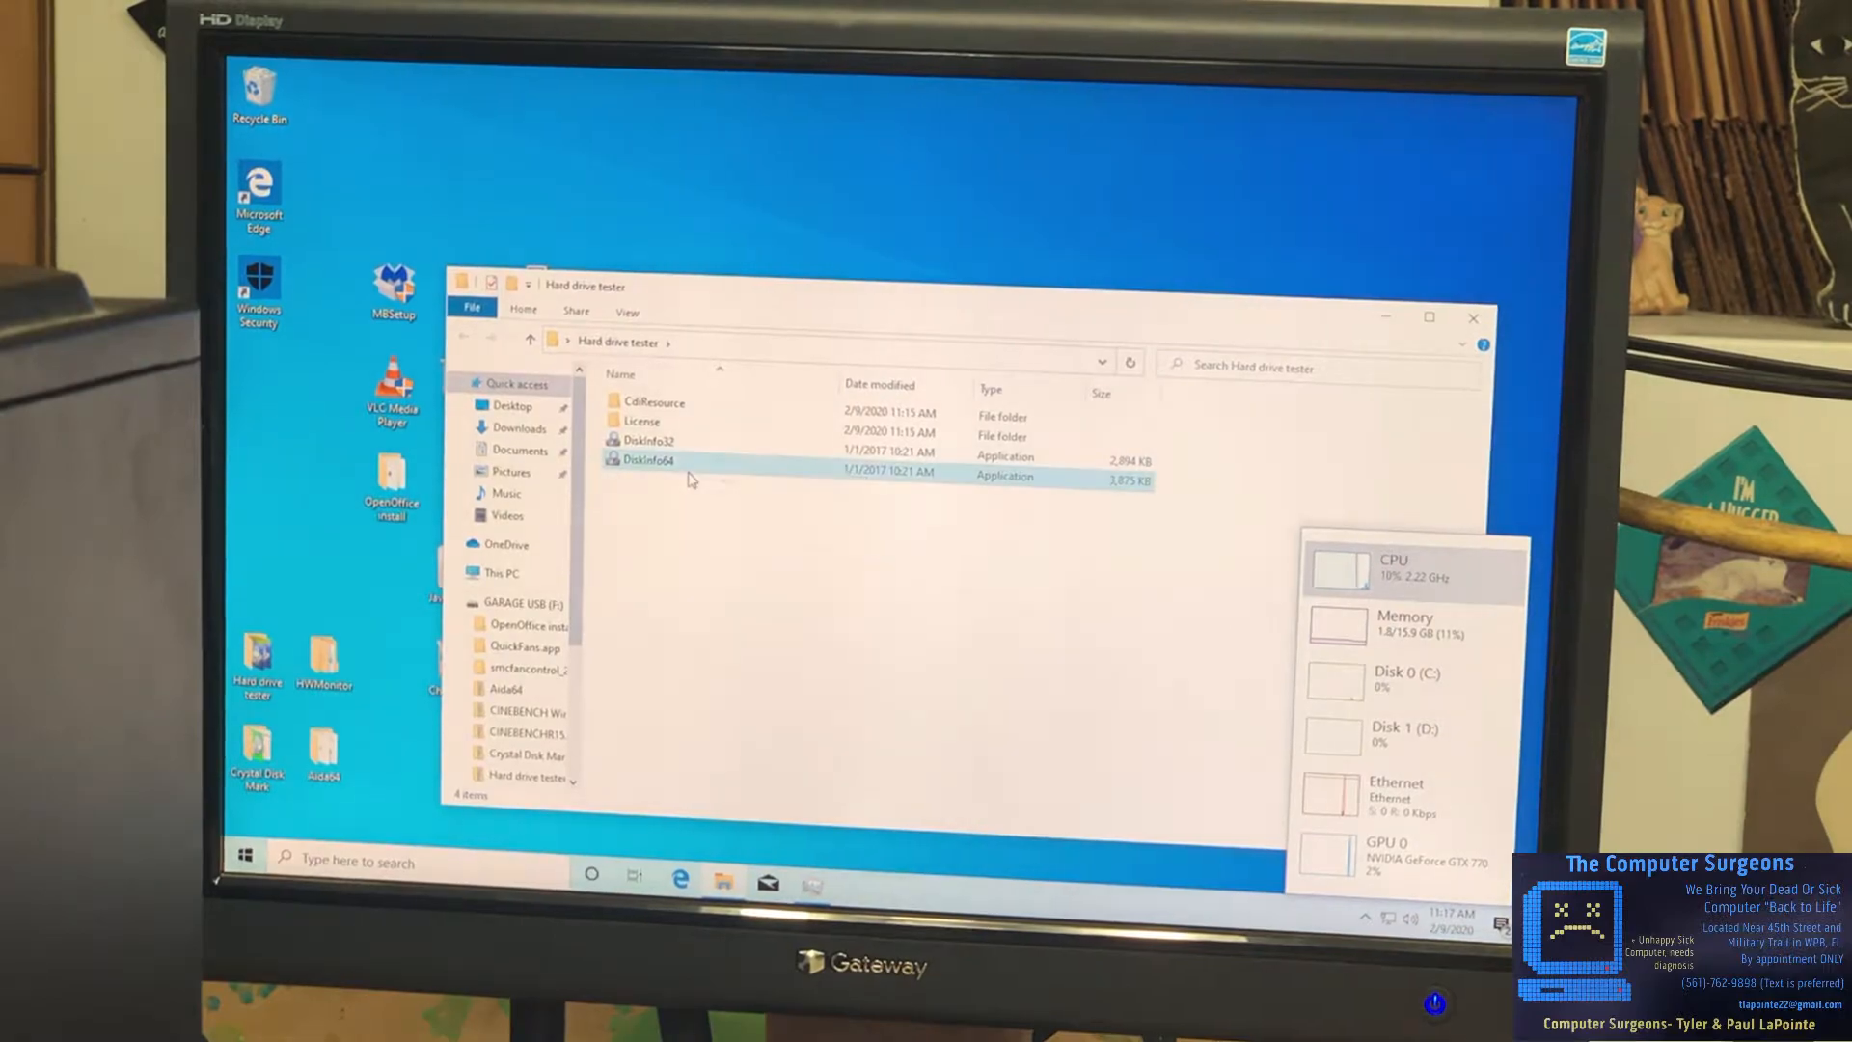
{"action": "left_click", "coordinate": [650, 459]}
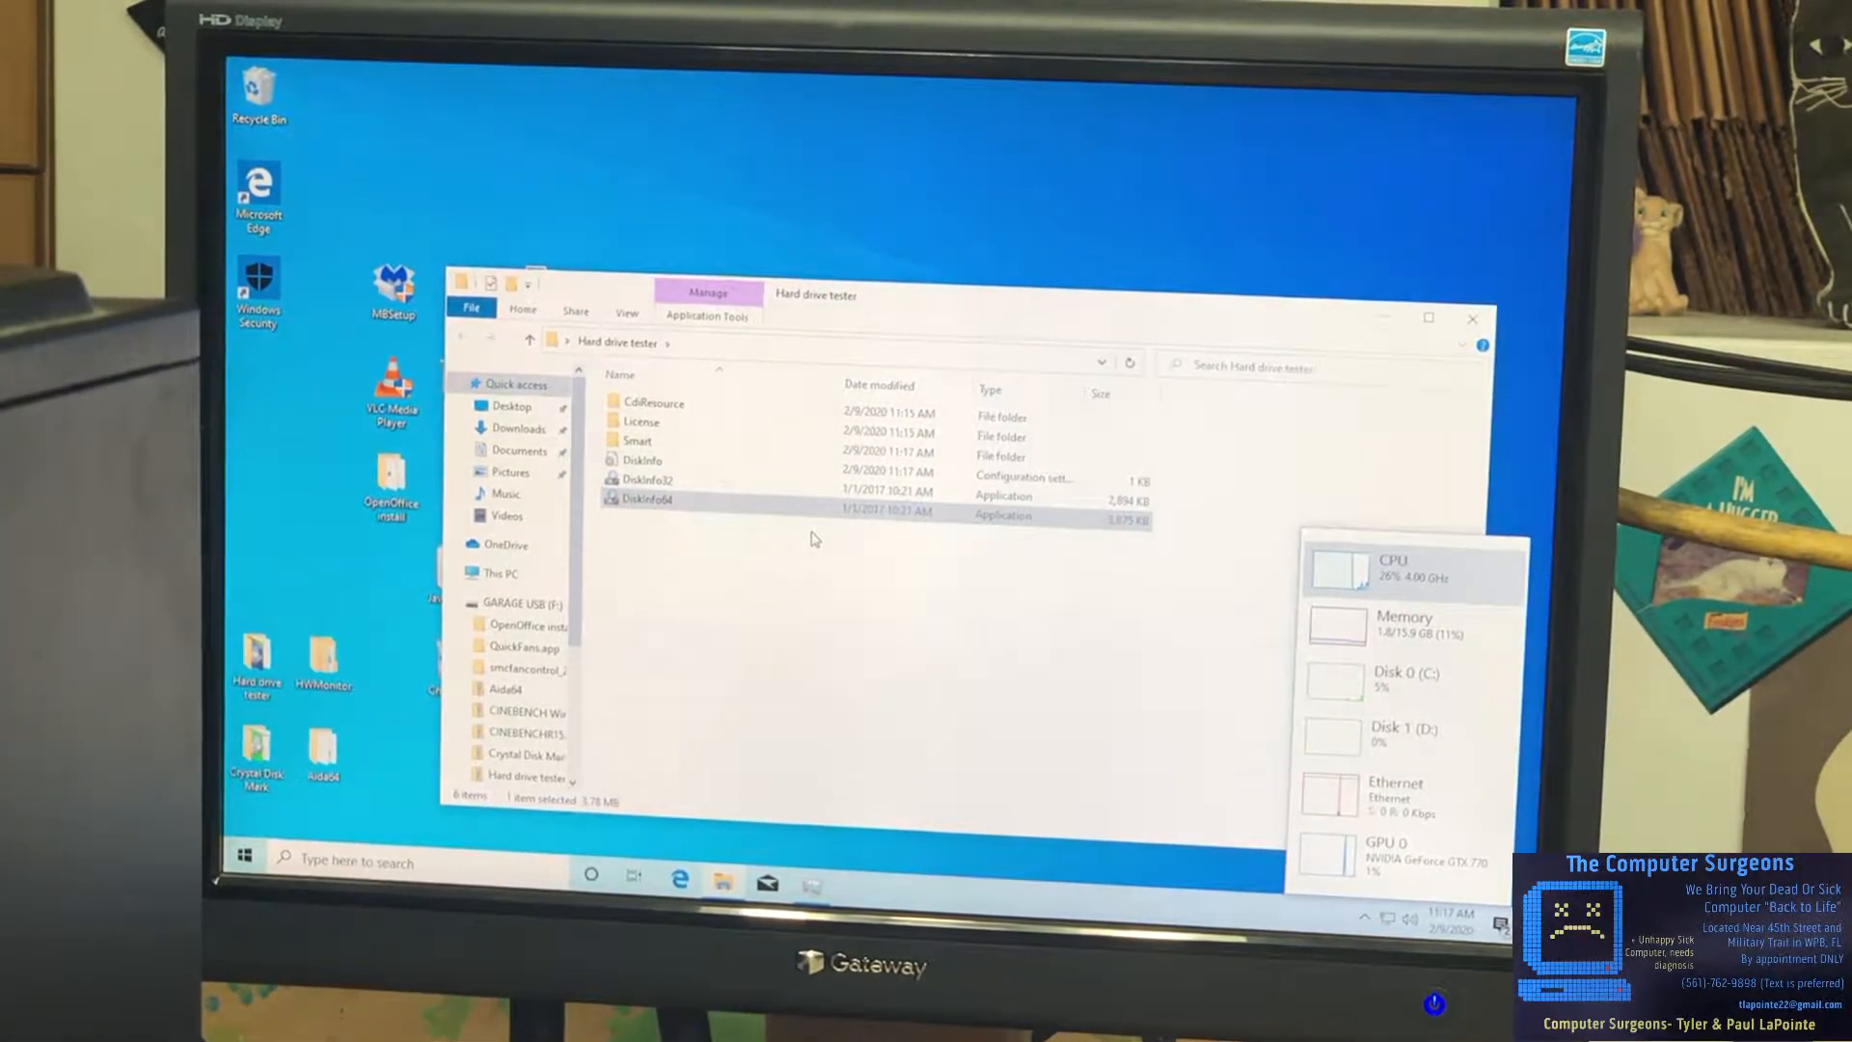
{"action": "double_click", "coordinate": [648, 498]}
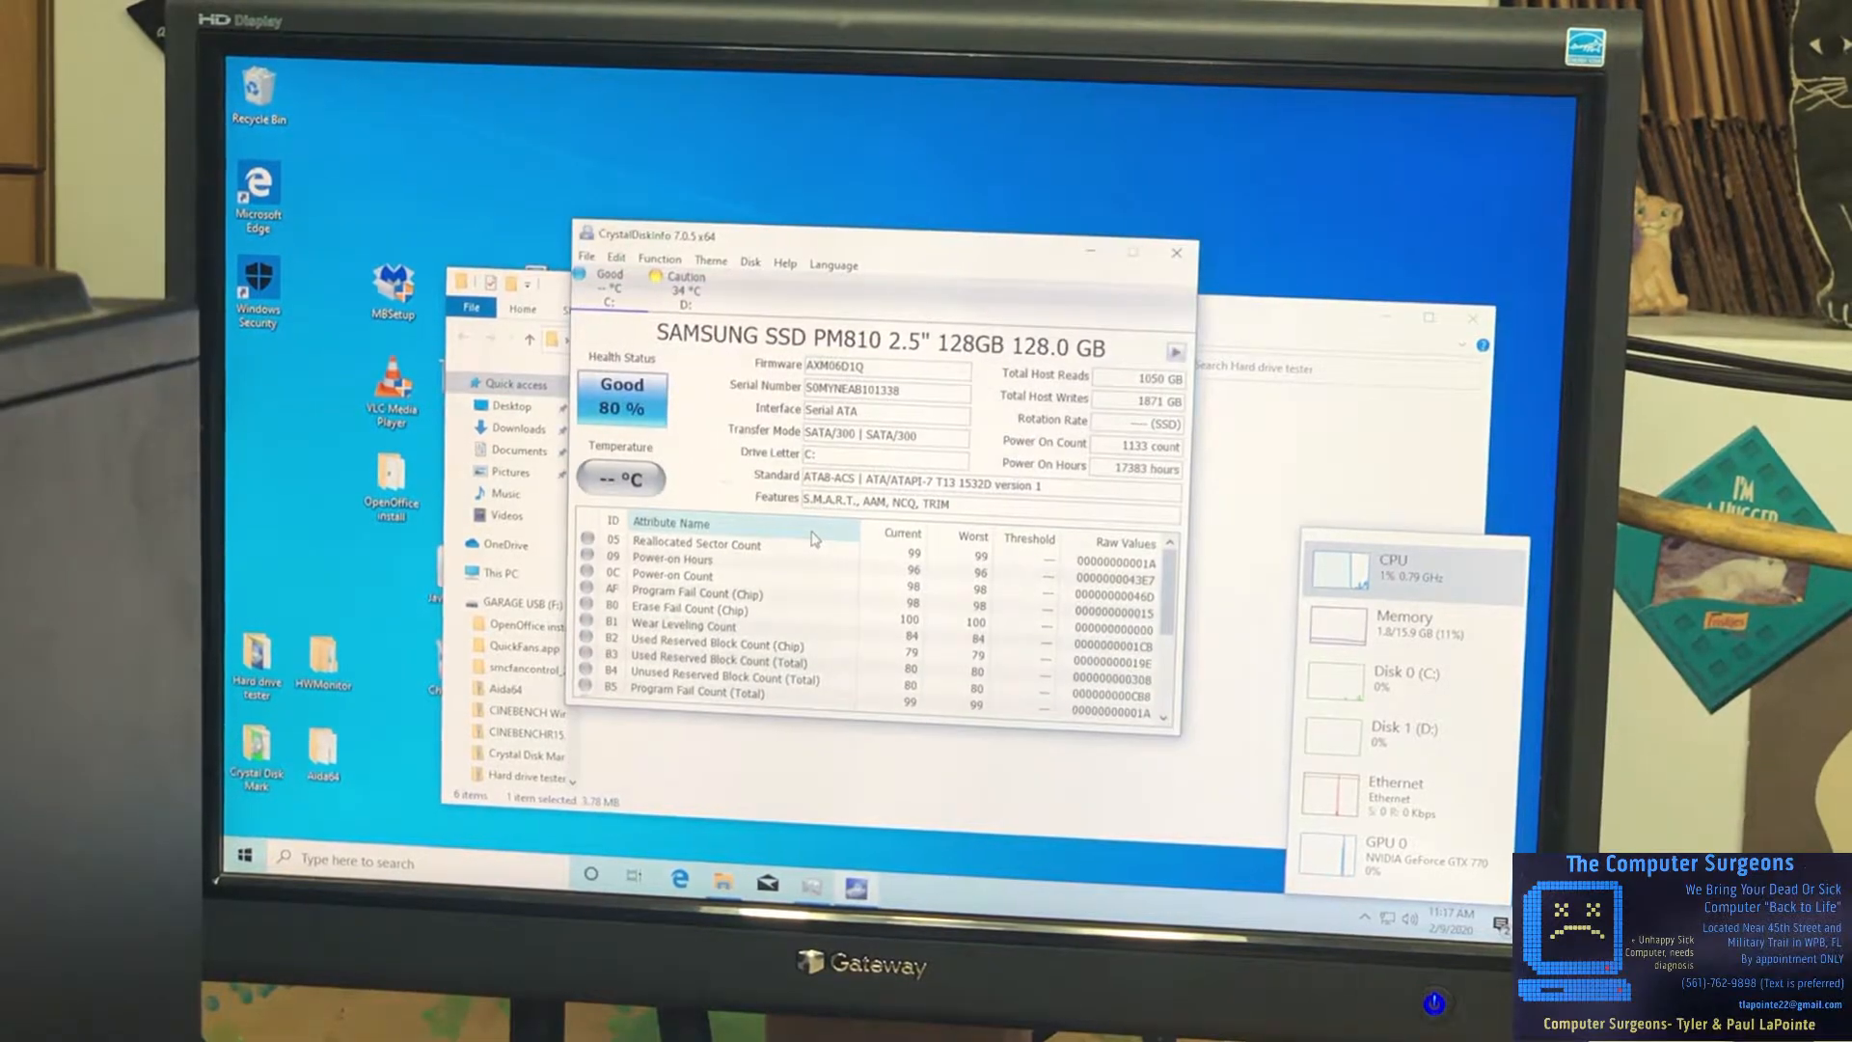
Check the WD 1 TB drive's Caution status, then return to the Samsung SSD report
{"action": "left_click", "coordinate": [687, 307]}
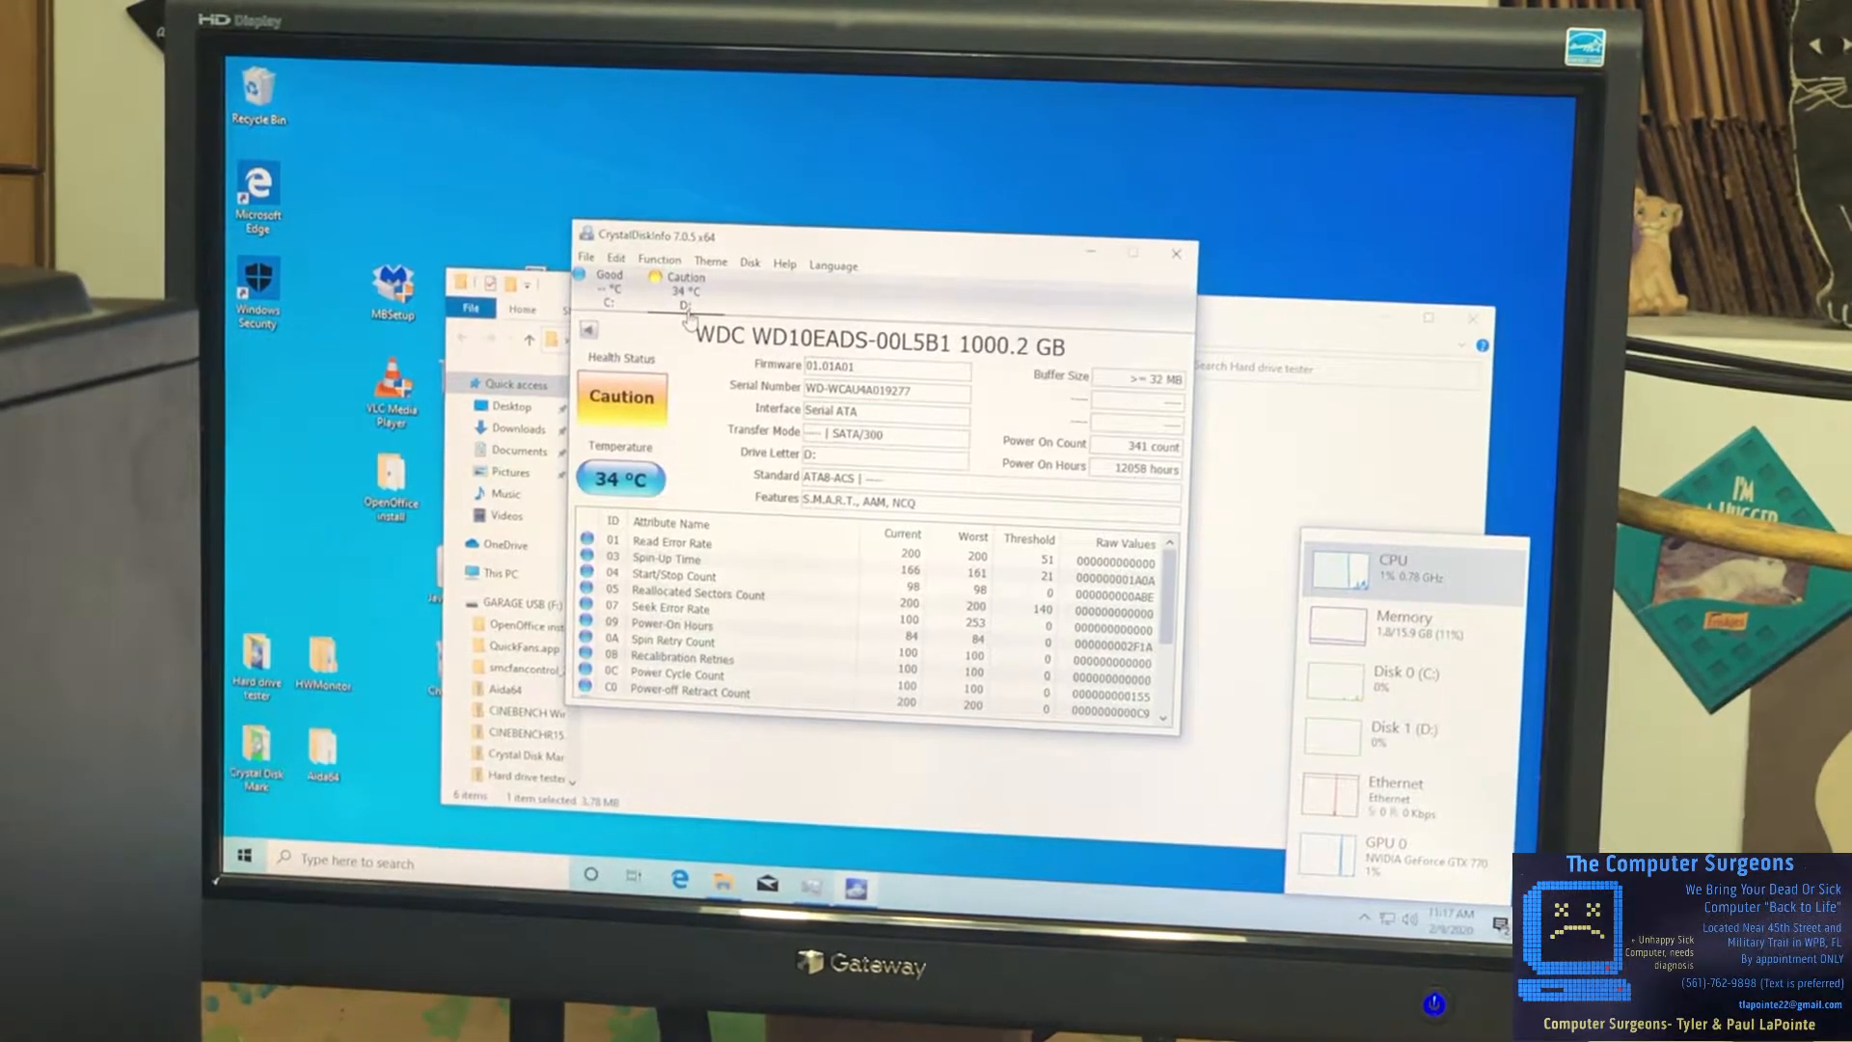
{"action": "mouse_move", "coordinate": [619, 398]}
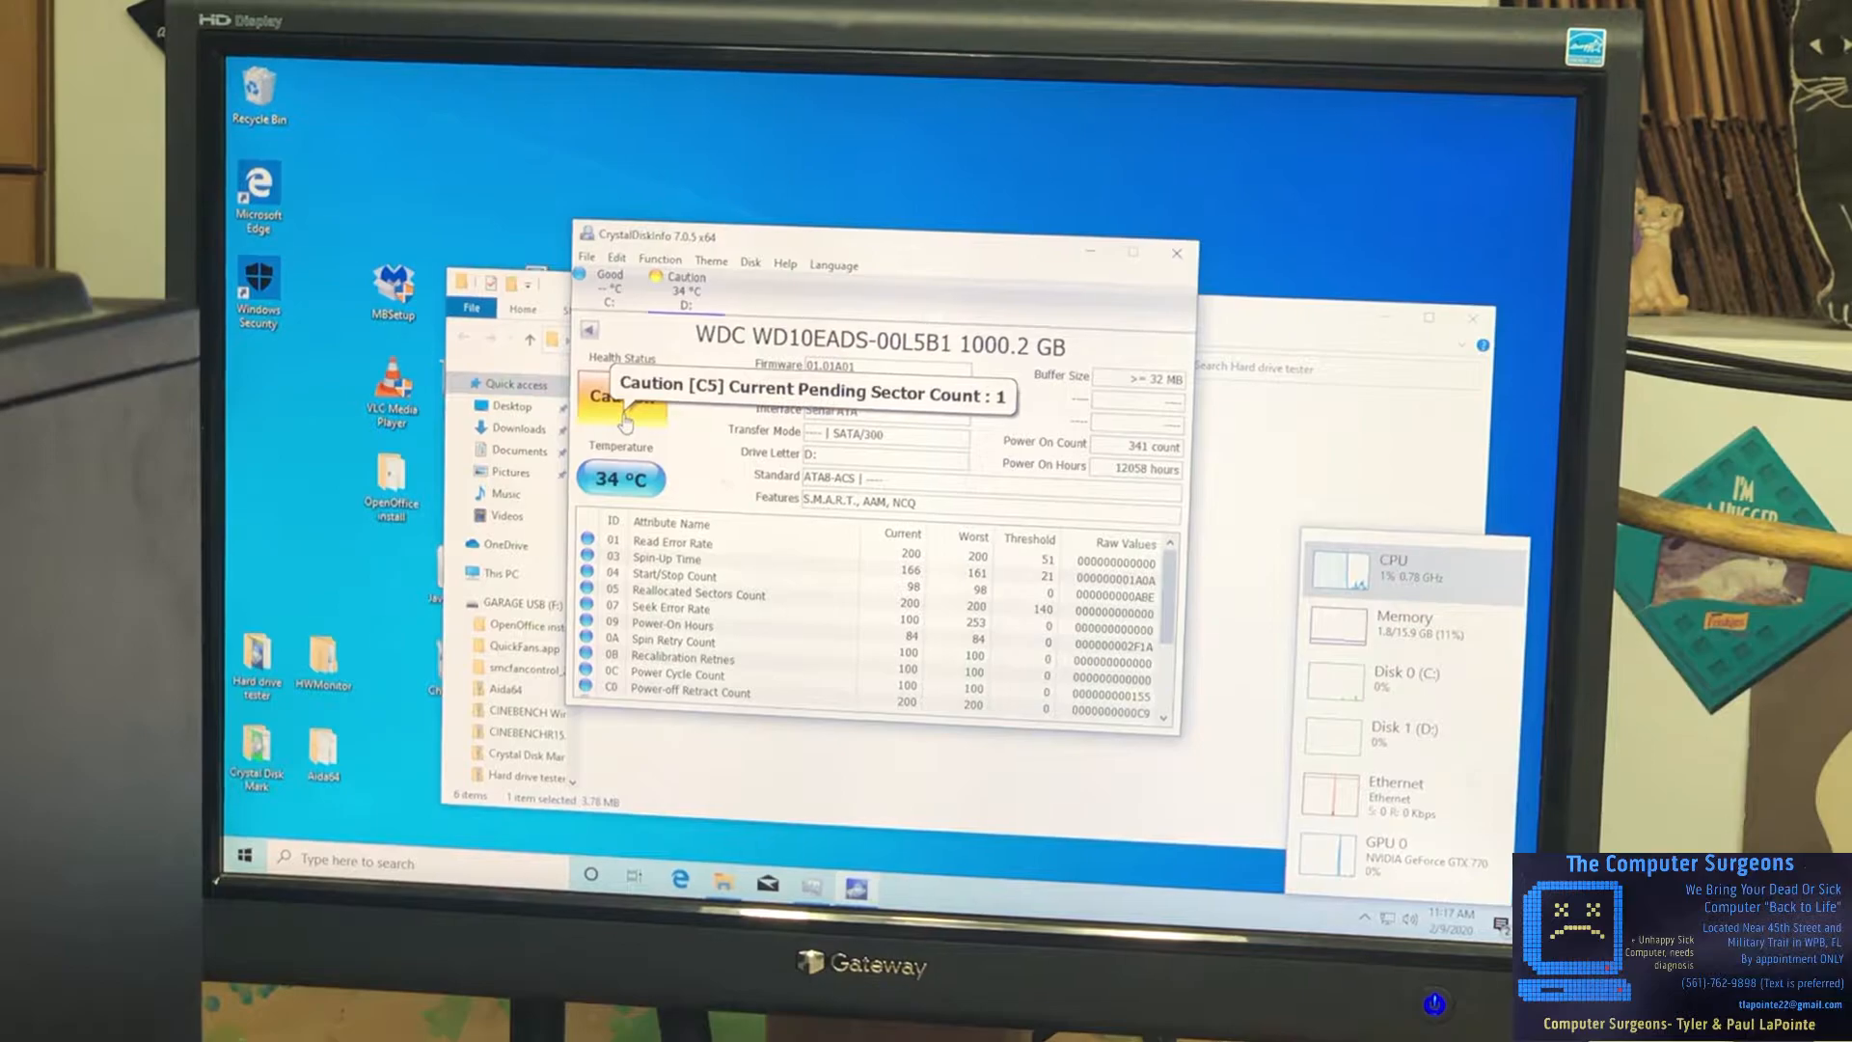
{"action": "left_click", "coordinate": [610, 303]}
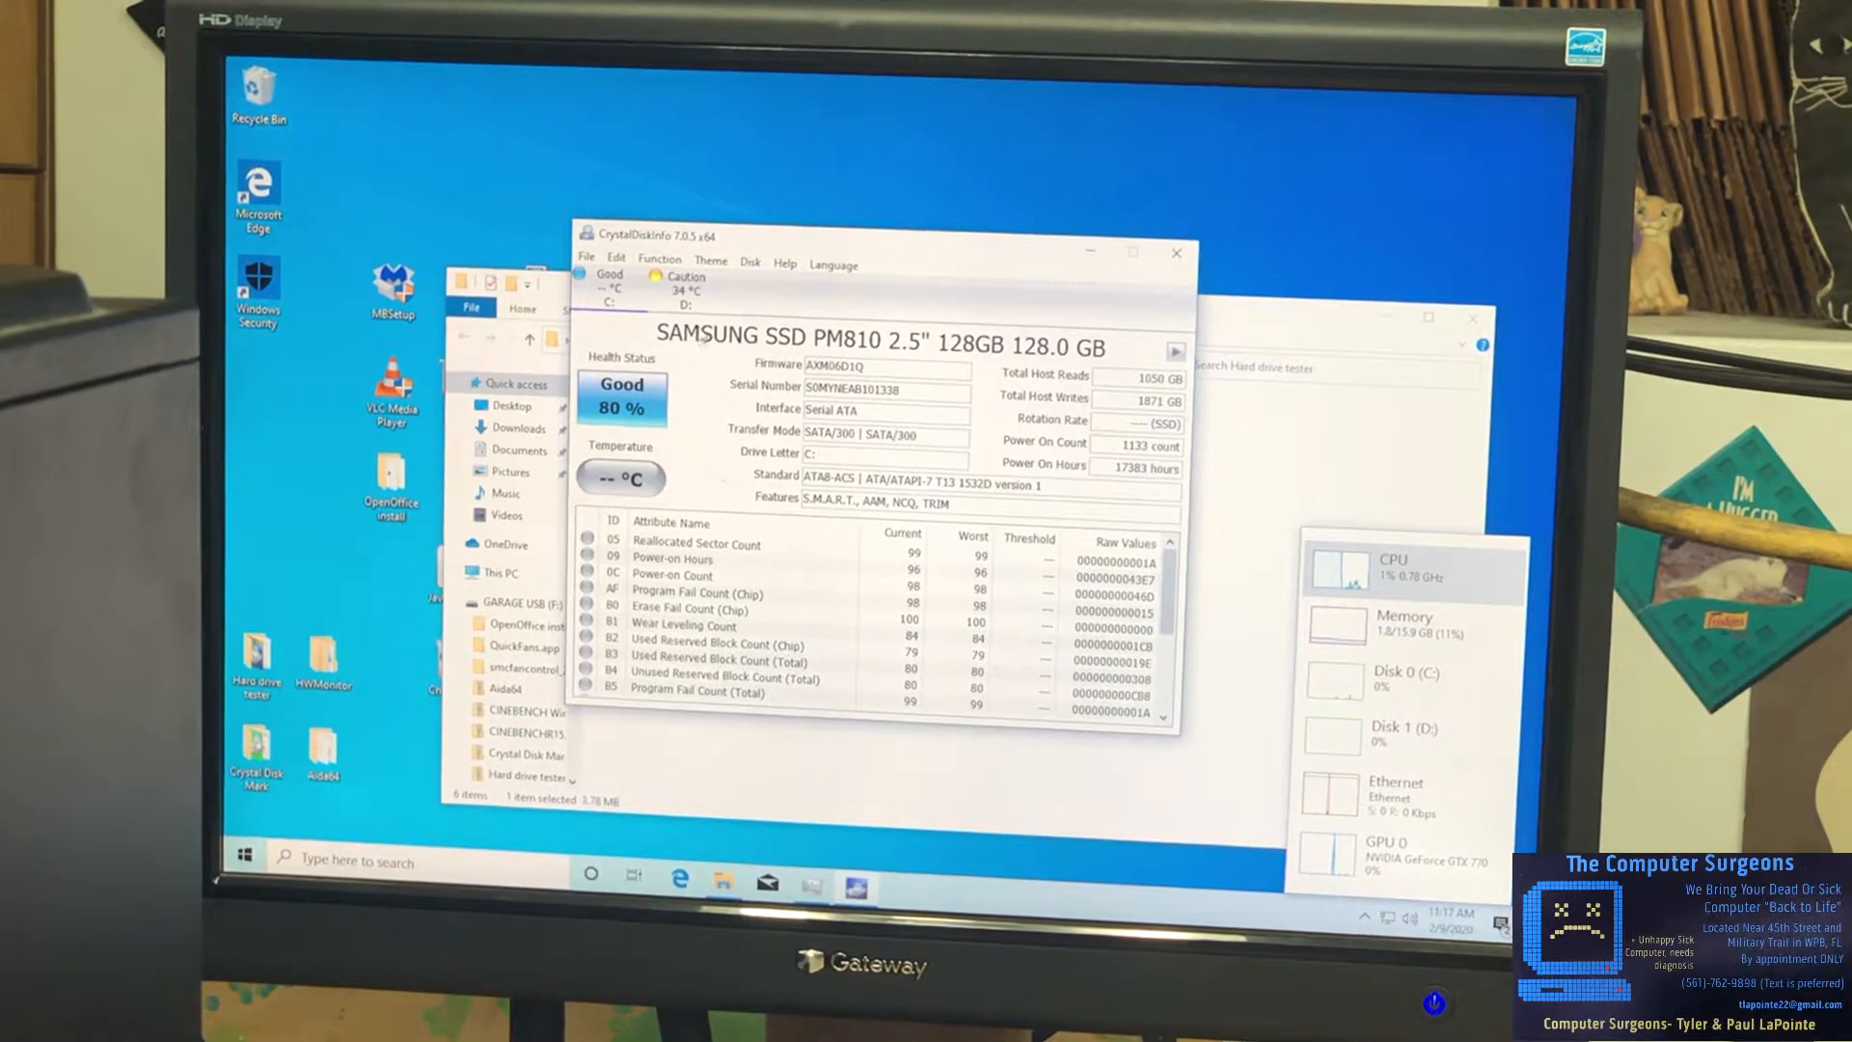
{"action": "mouse_move", "coordinate": [1177, 251]}
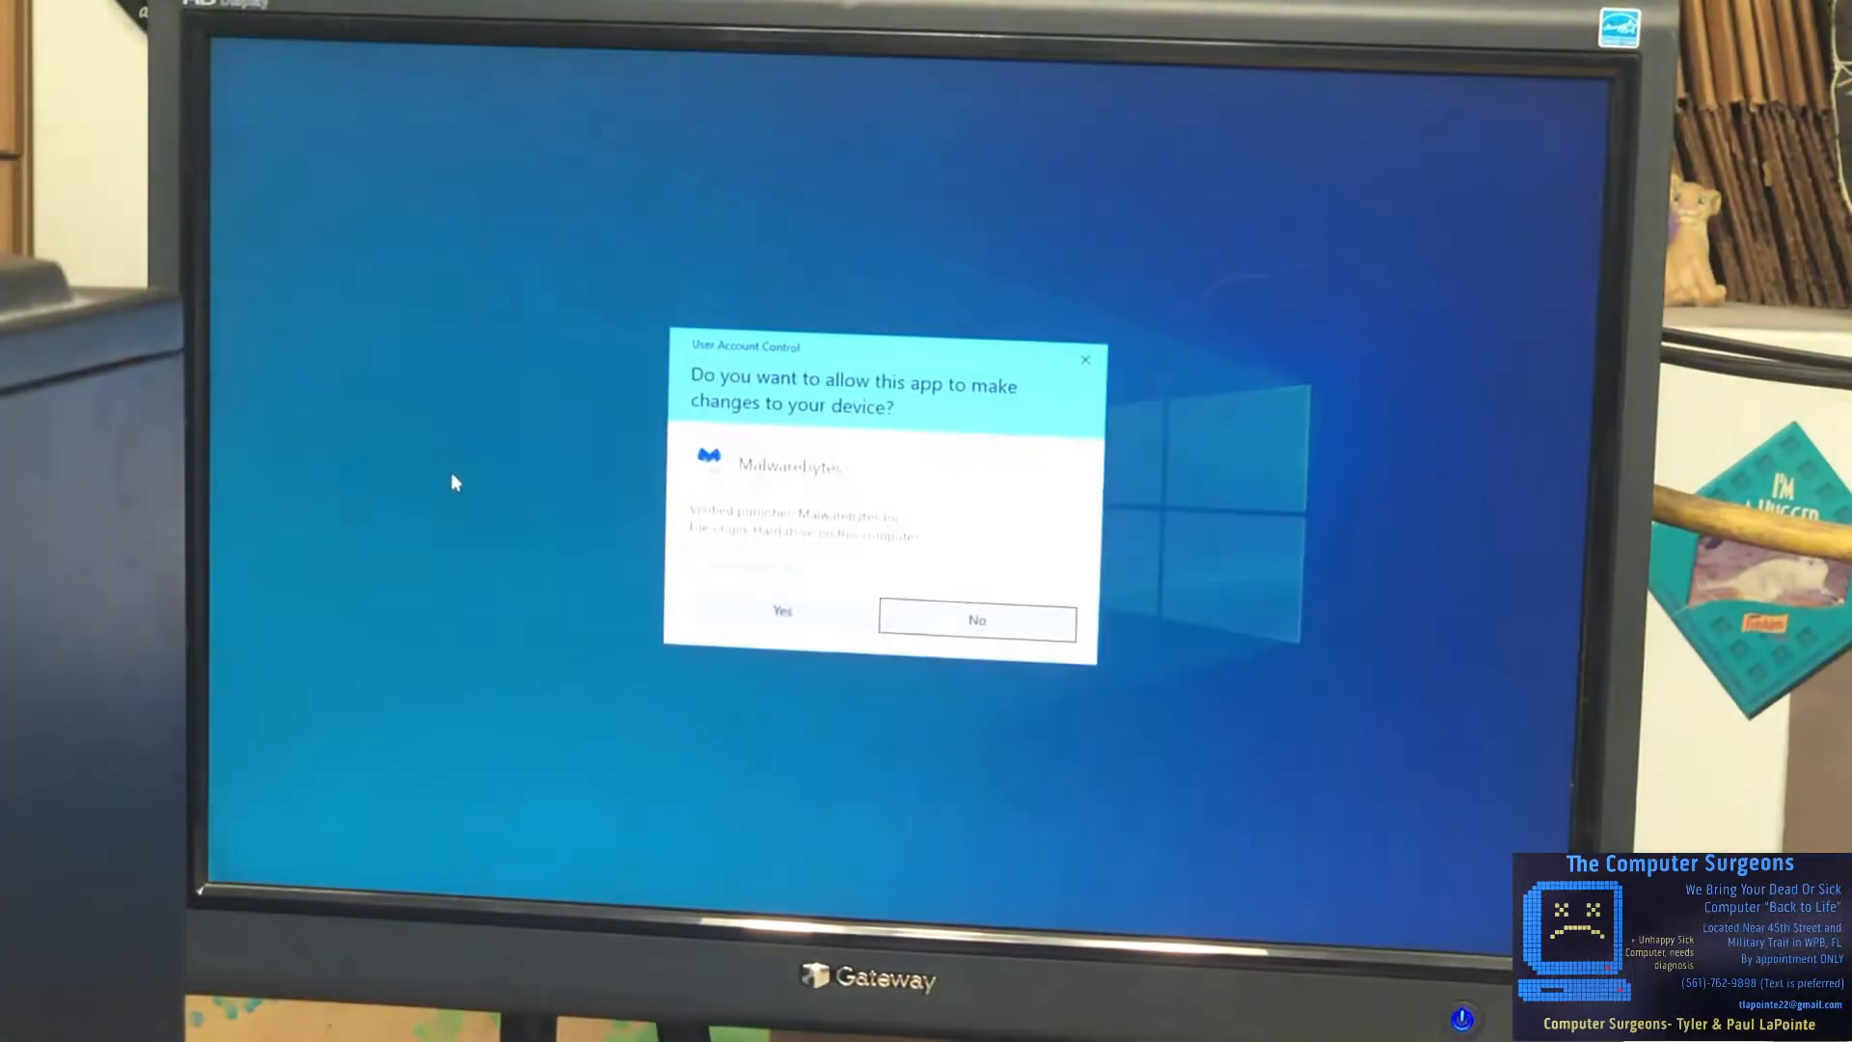
Start Malwarebytes installing for a personal computer and advance the VLC installer
{"action": "left_click", "coordinate": [781, 611]}
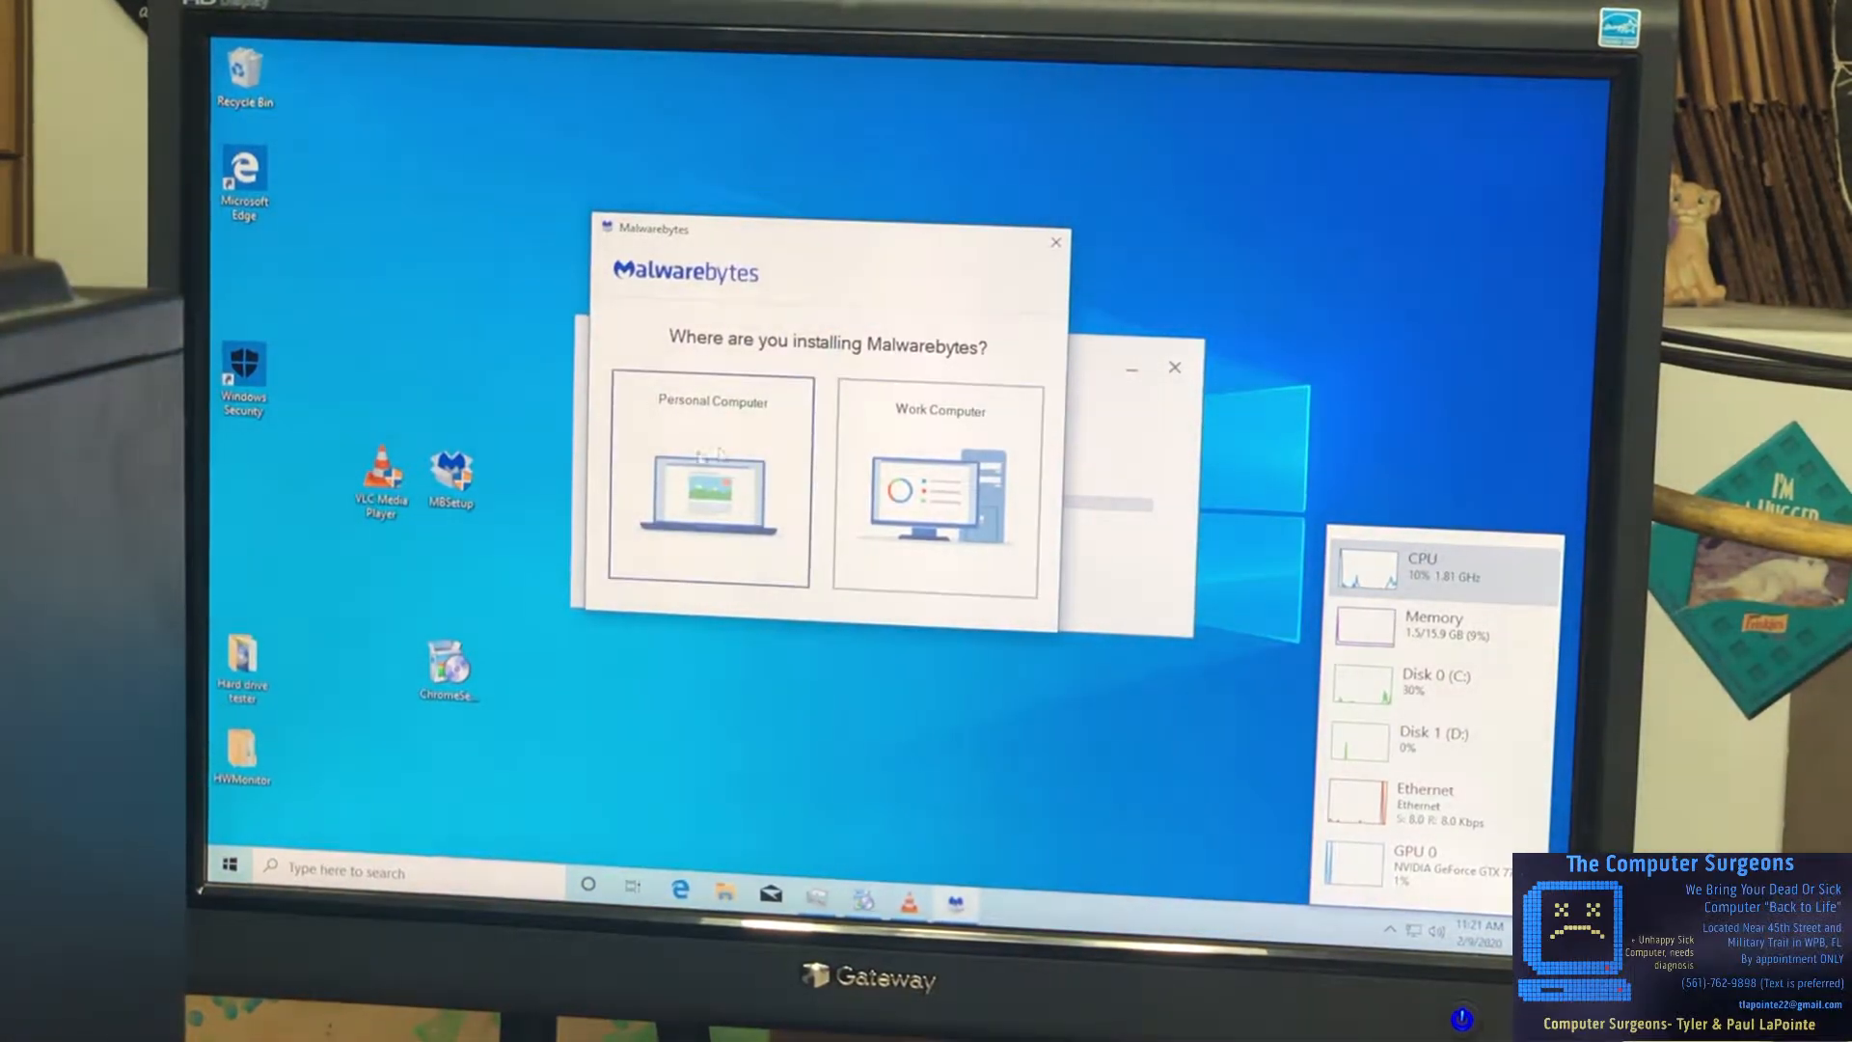
{"action": "left_click", "coordinate": [706, 484]}
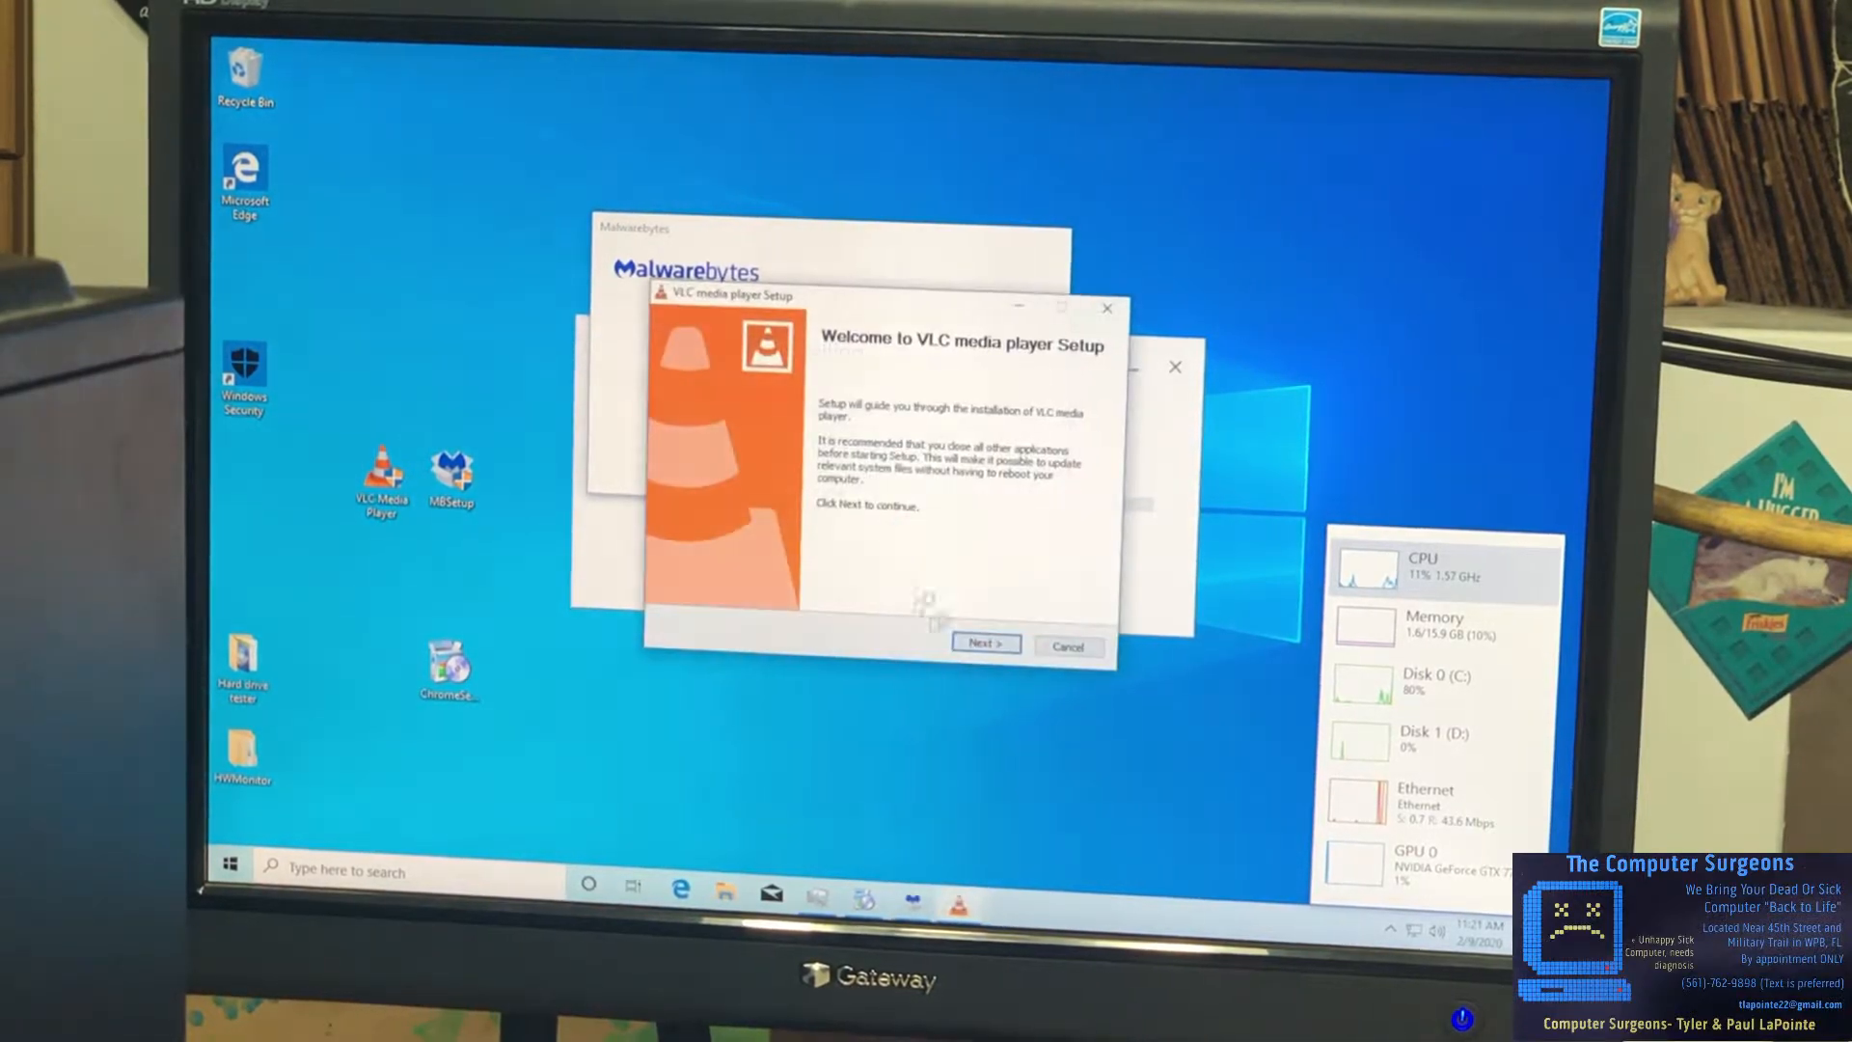
{"action": "left_click", "coordinate": [986, 643]}
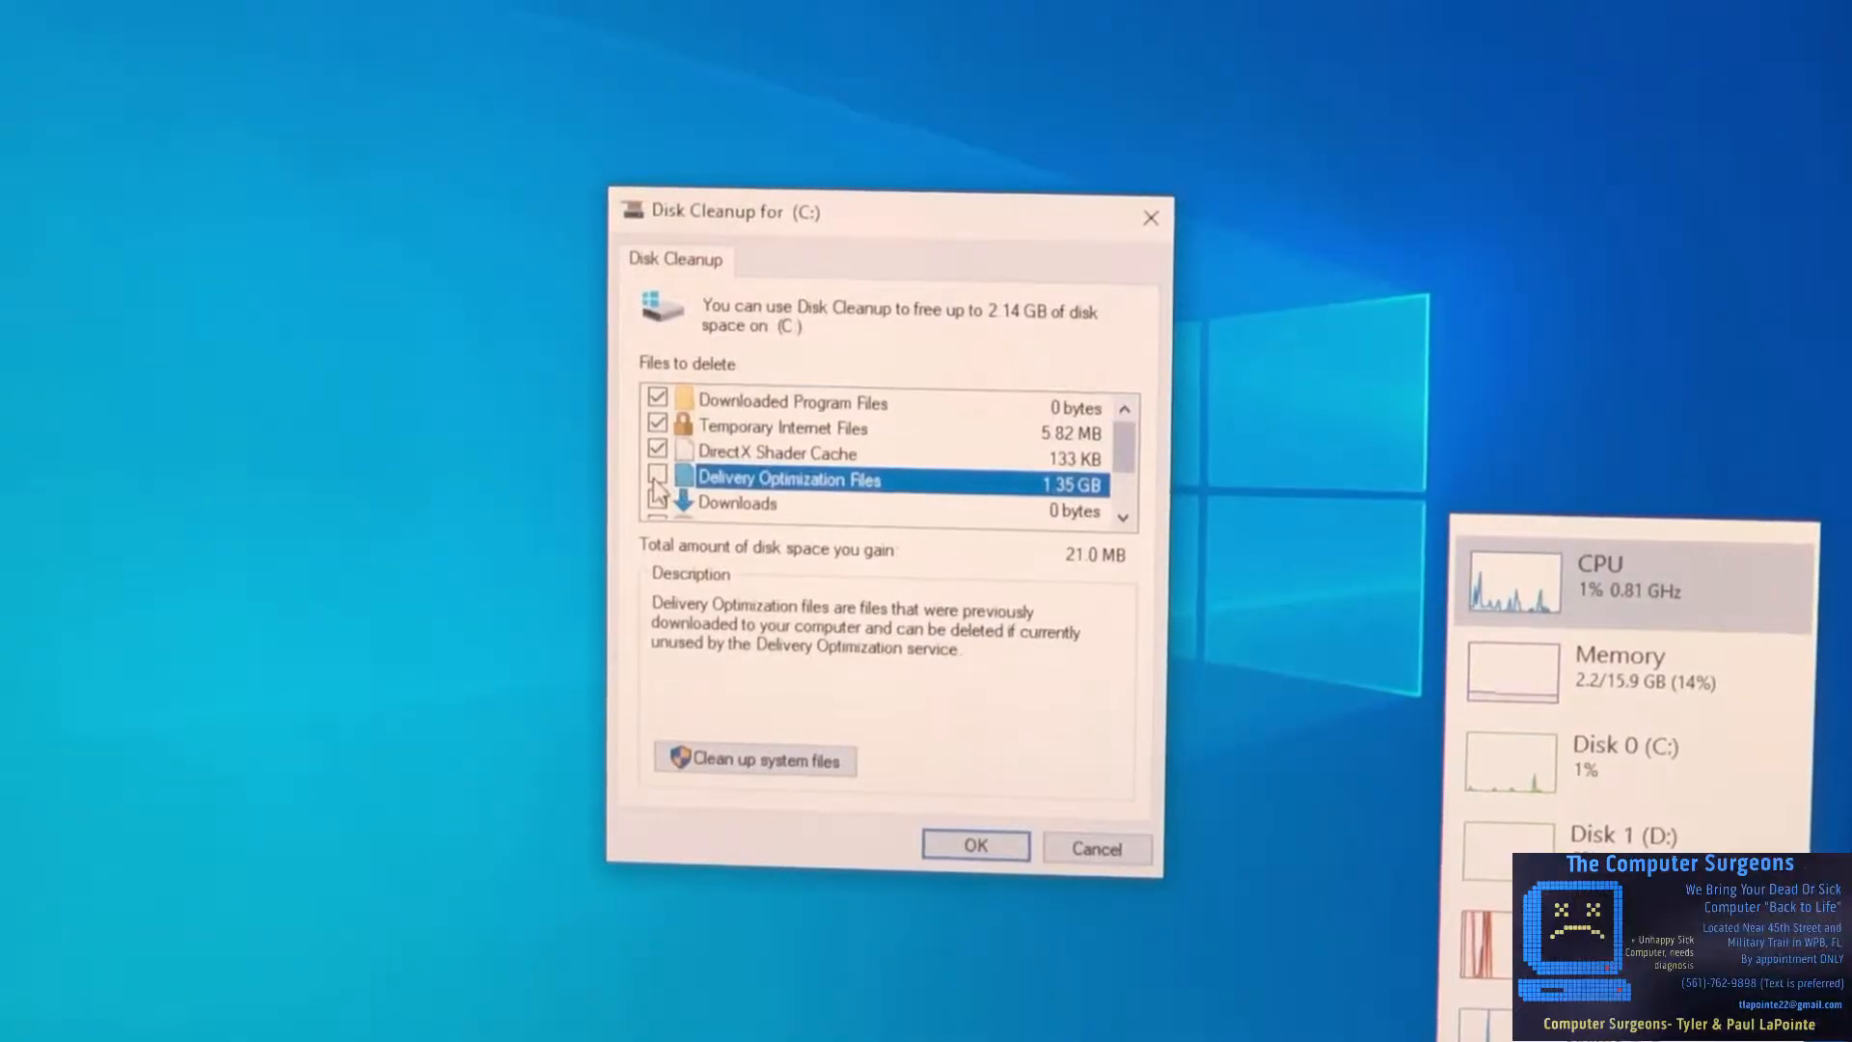
Permanently delete about 2.14 GB of checked files, including Delivery Optimization Files, from C:
{"action": "scroll", "scroll_direction": "down", "scroll_amount": 3}
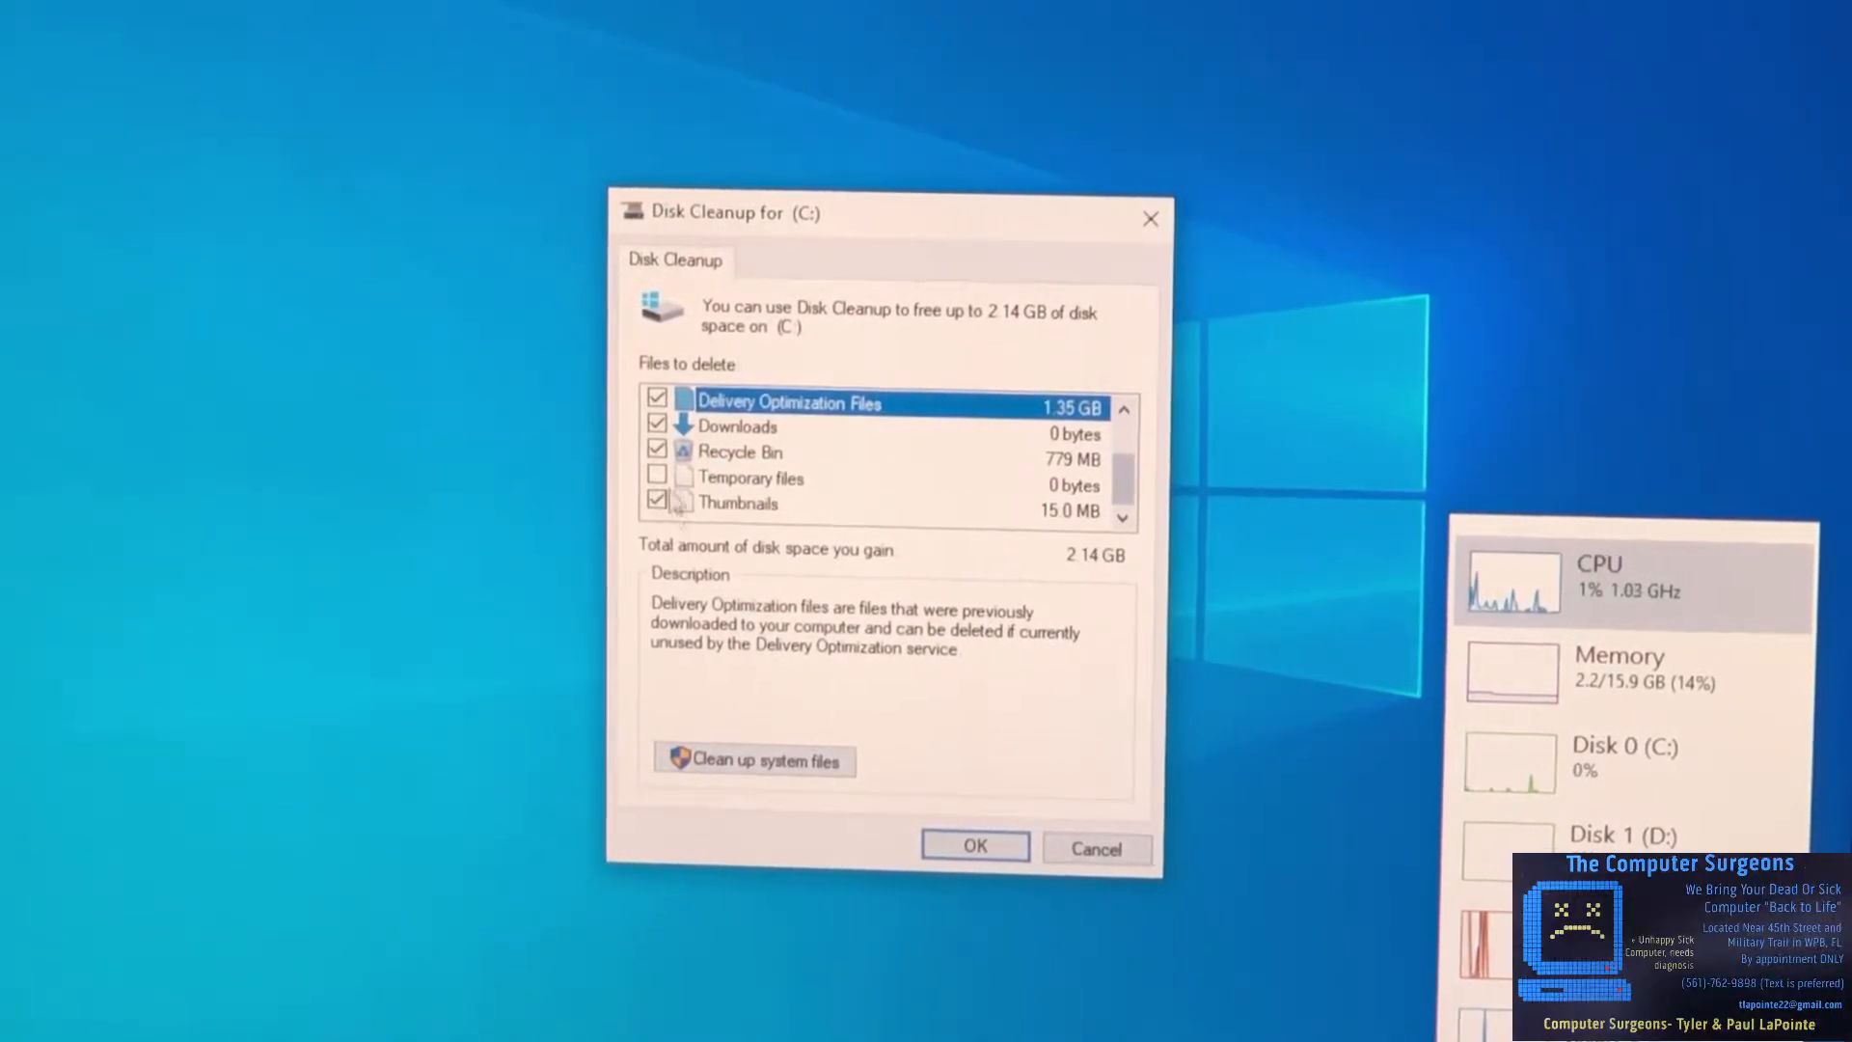
{"action": "left_click", "coordinate": [973, 845]}
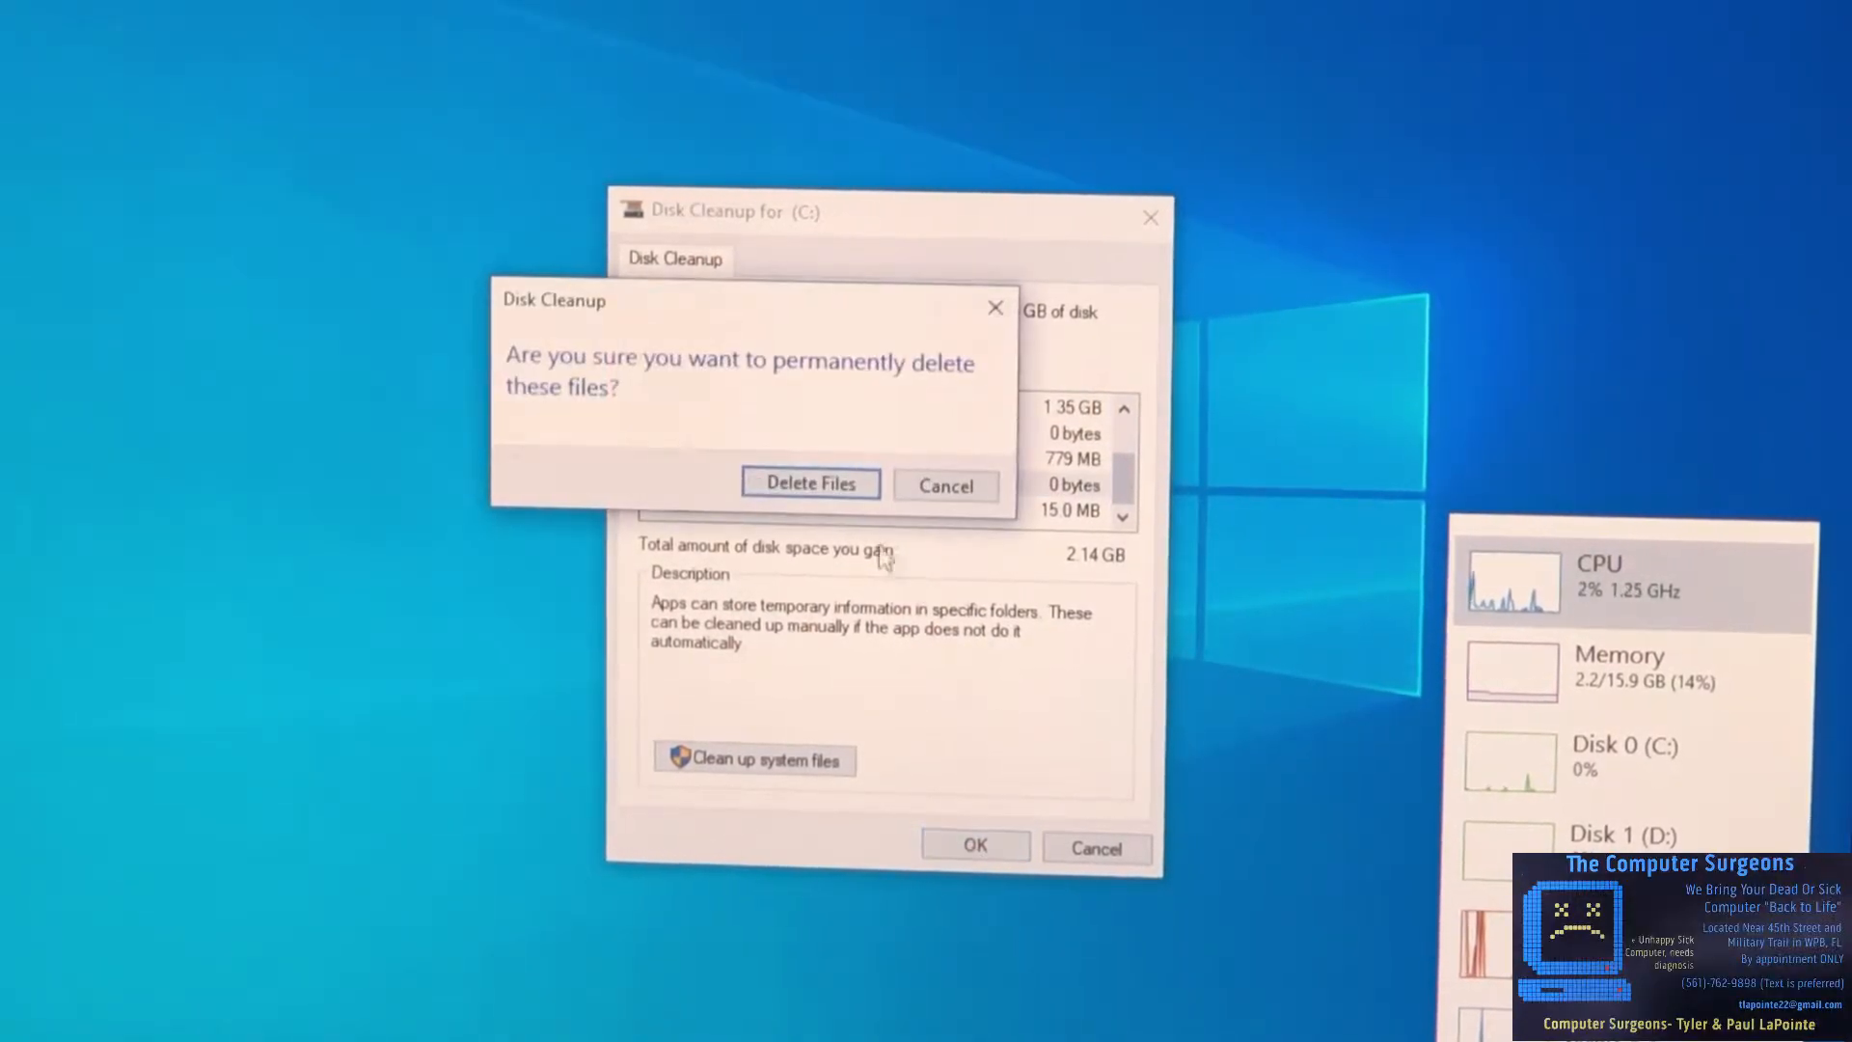
{"action": "left_click", "coordinate": [808, 482]}
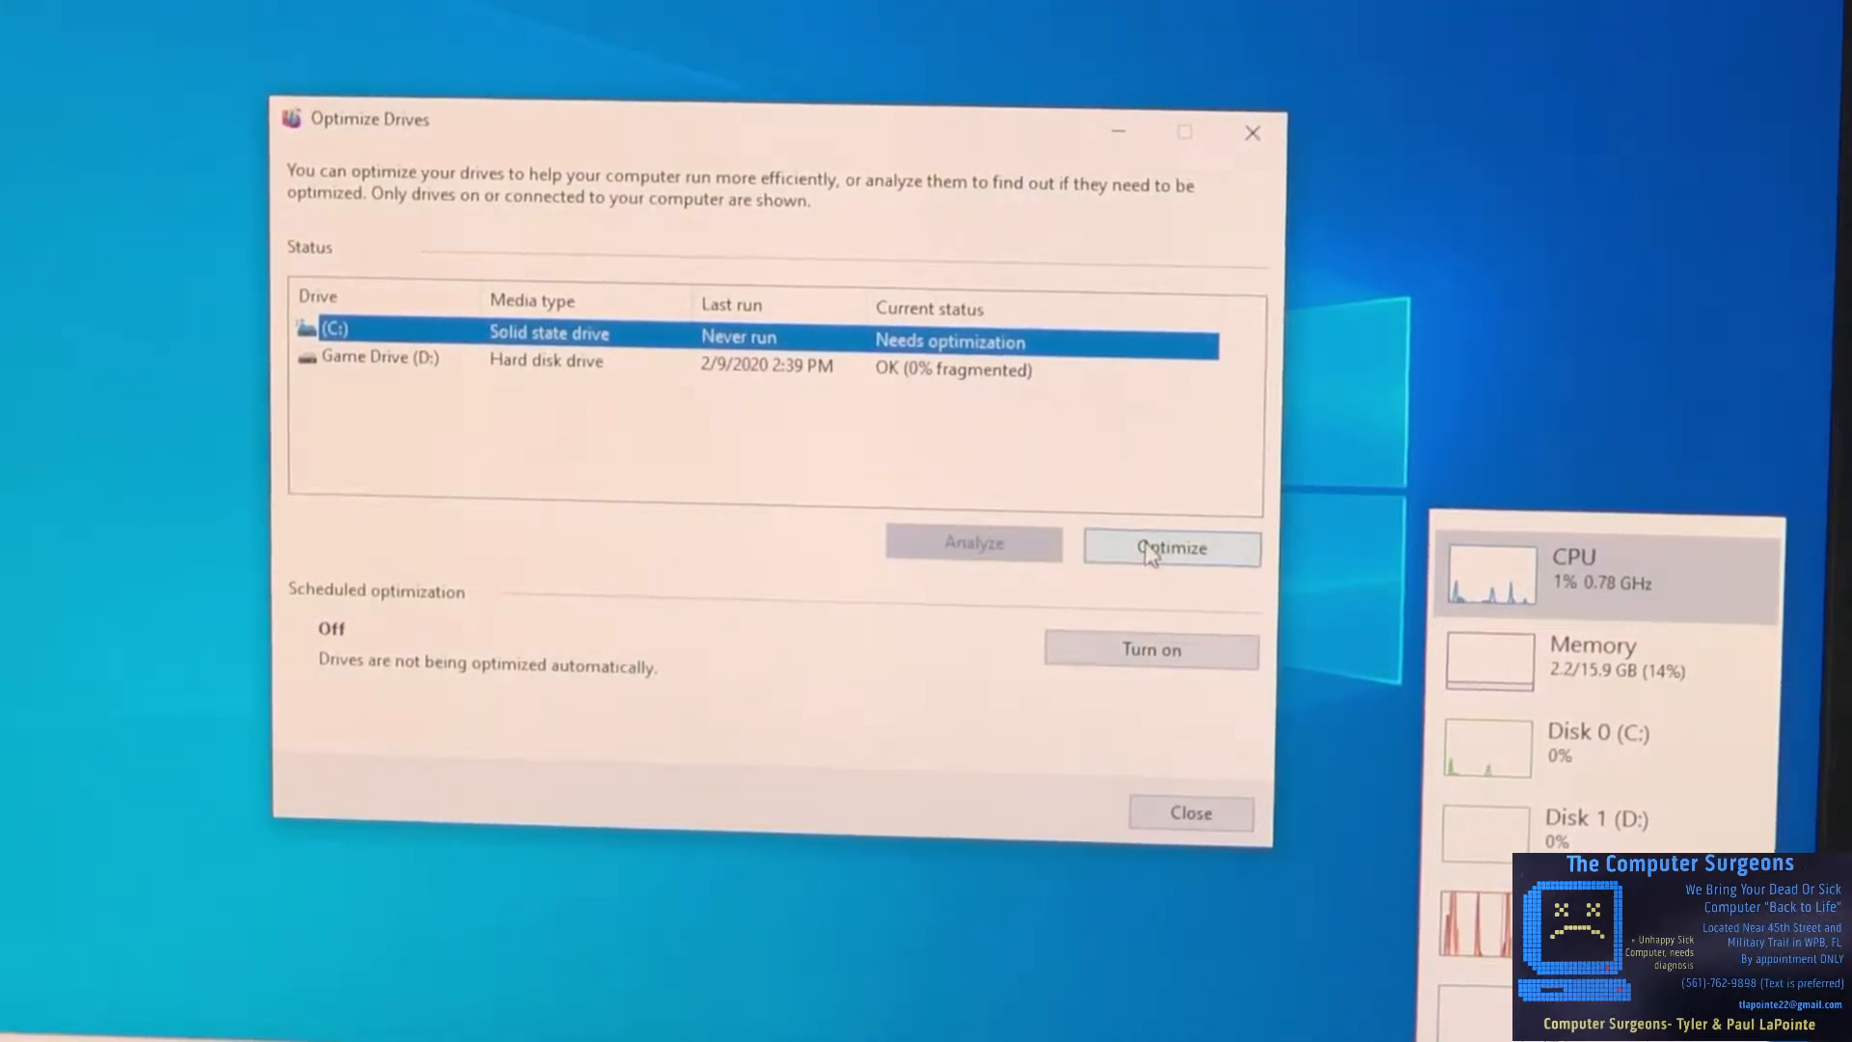
Optimize drive C: and close Optimize Drives
{"action": "left_click", "coordinate": [1171, 546]}
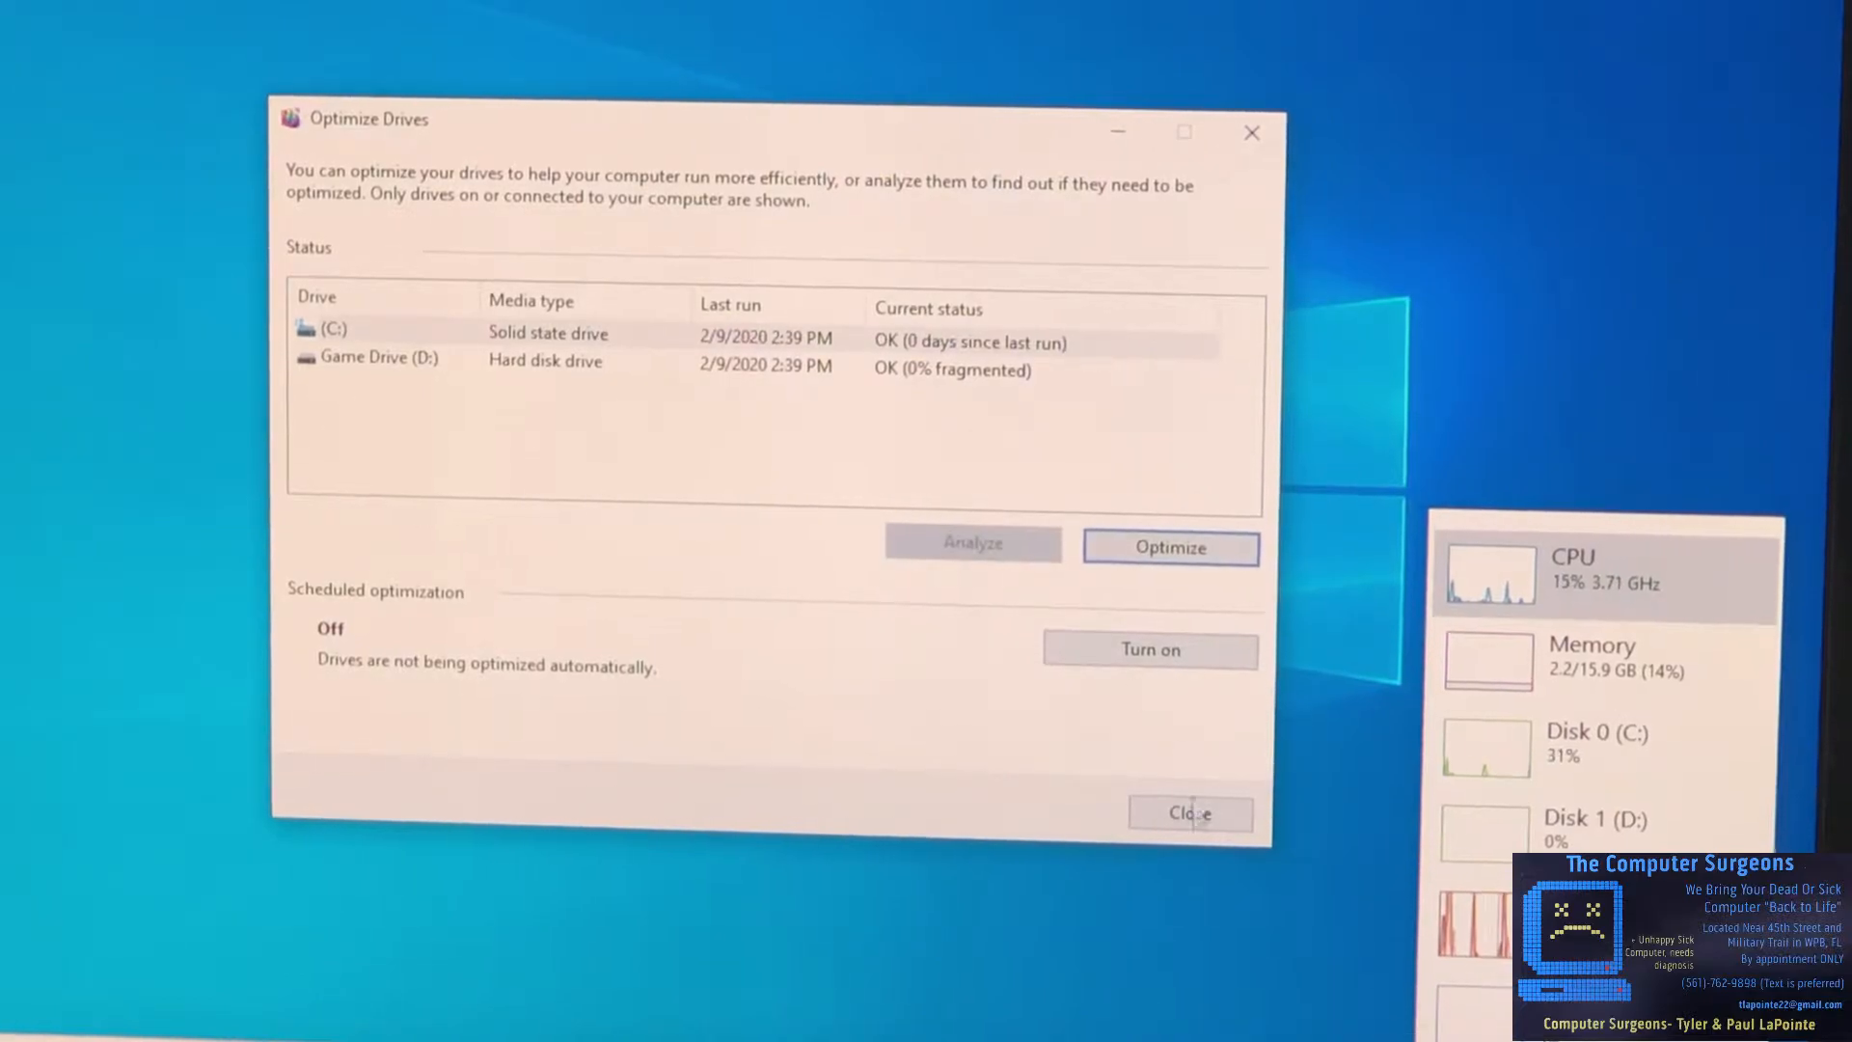
{"action": "left_click", "coordinate": [1190, 812]}
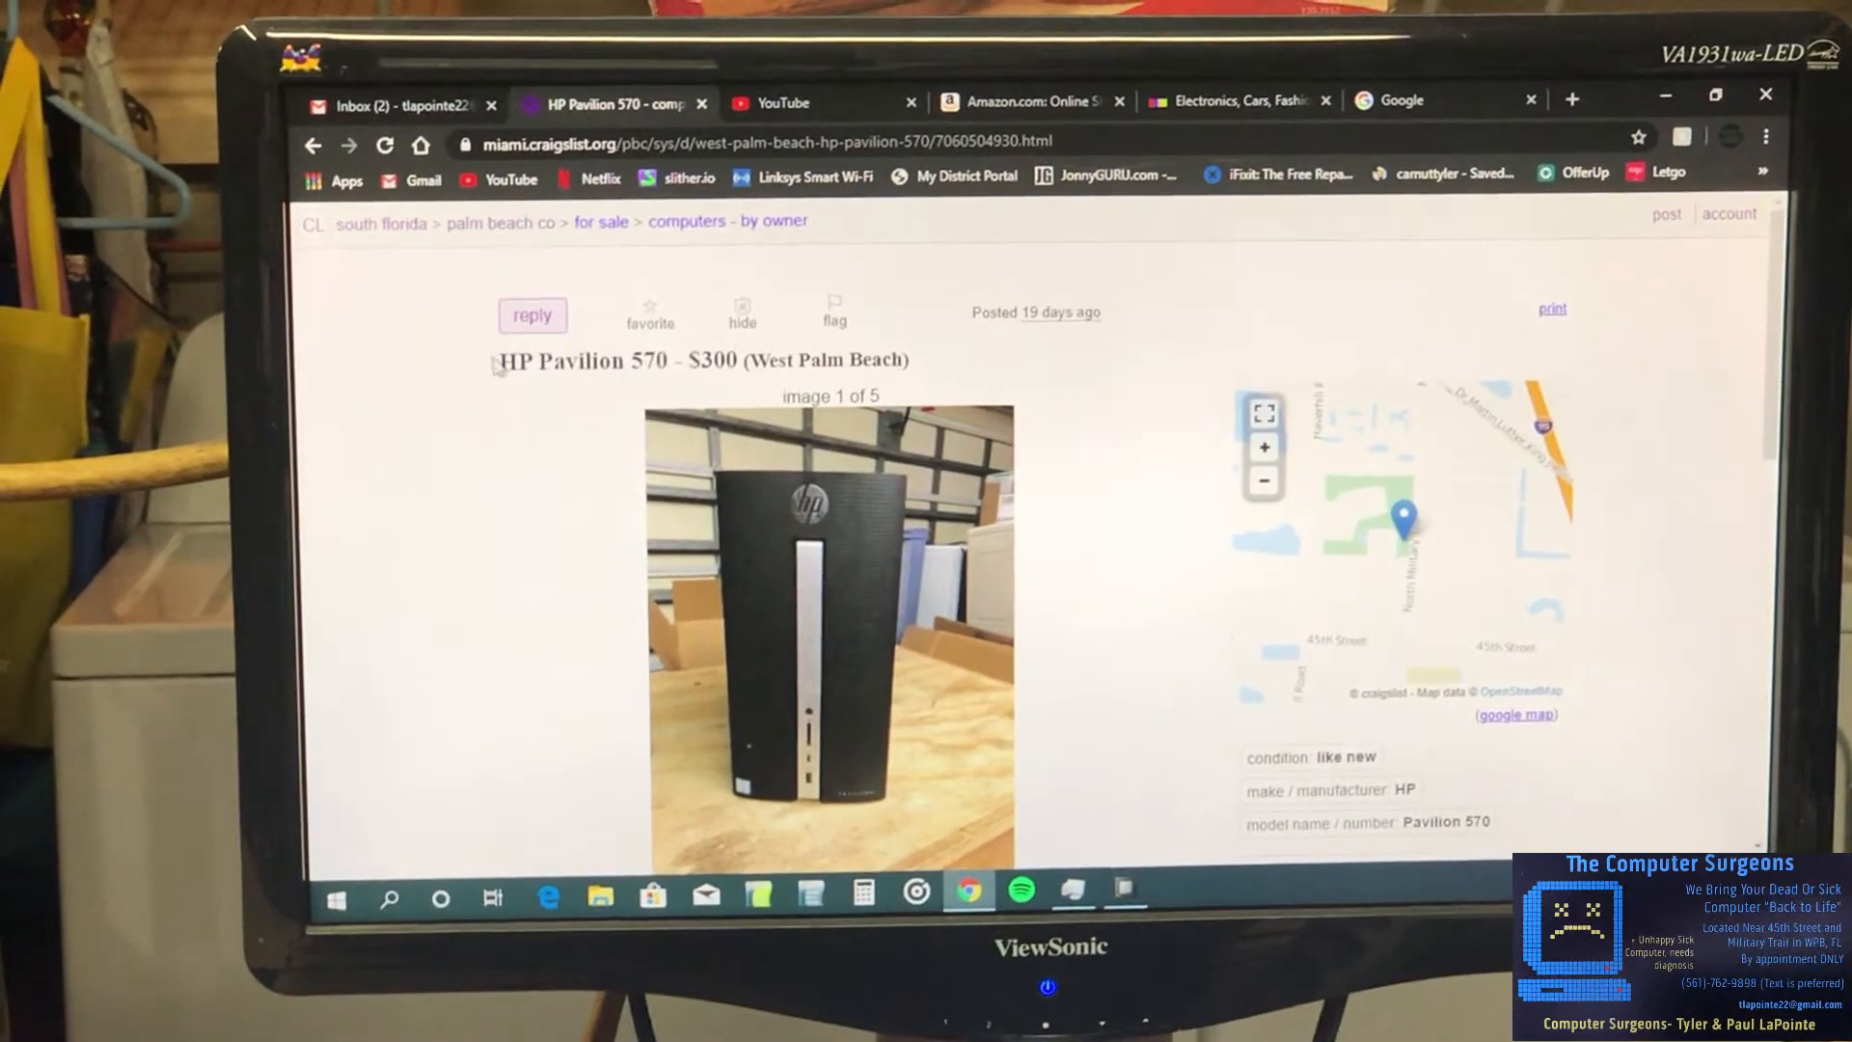
{"action": "double_click", "coordinate": [591, 363]}
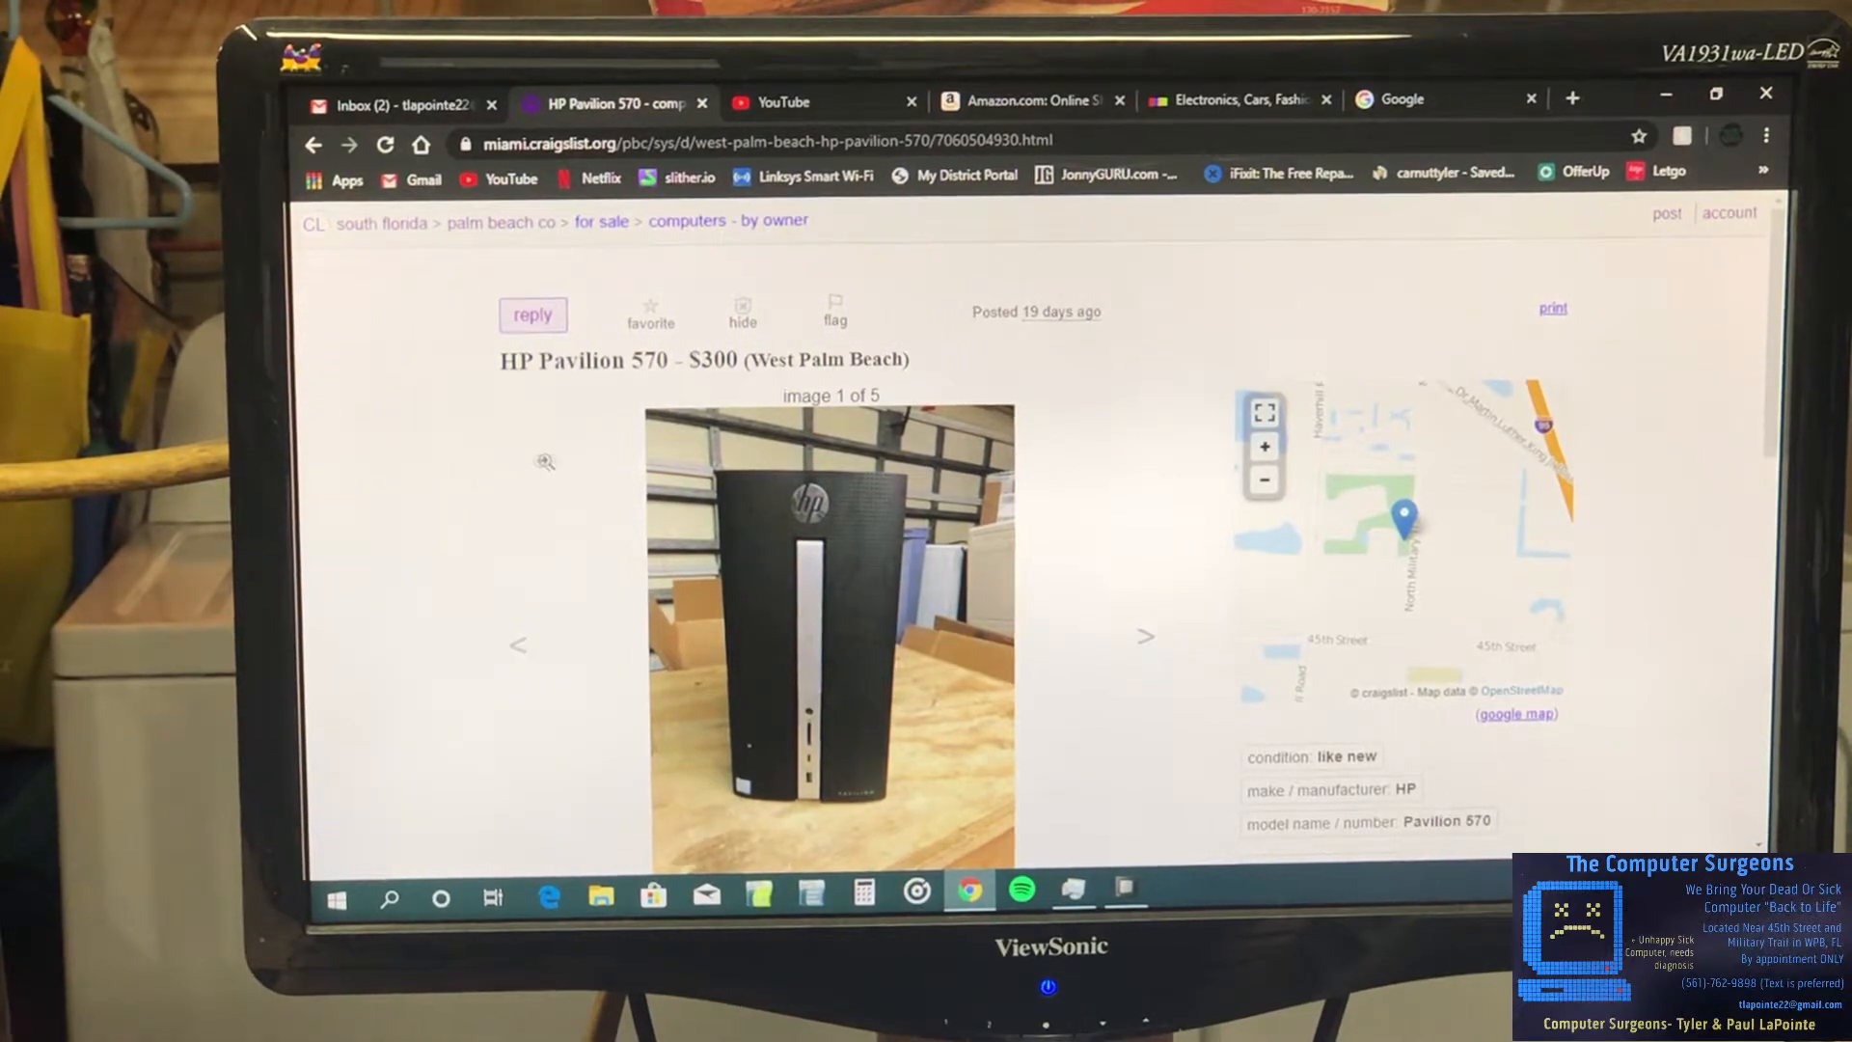
{"action": "scroll", "scroll_direction": "down", "scroll_amount": 3}
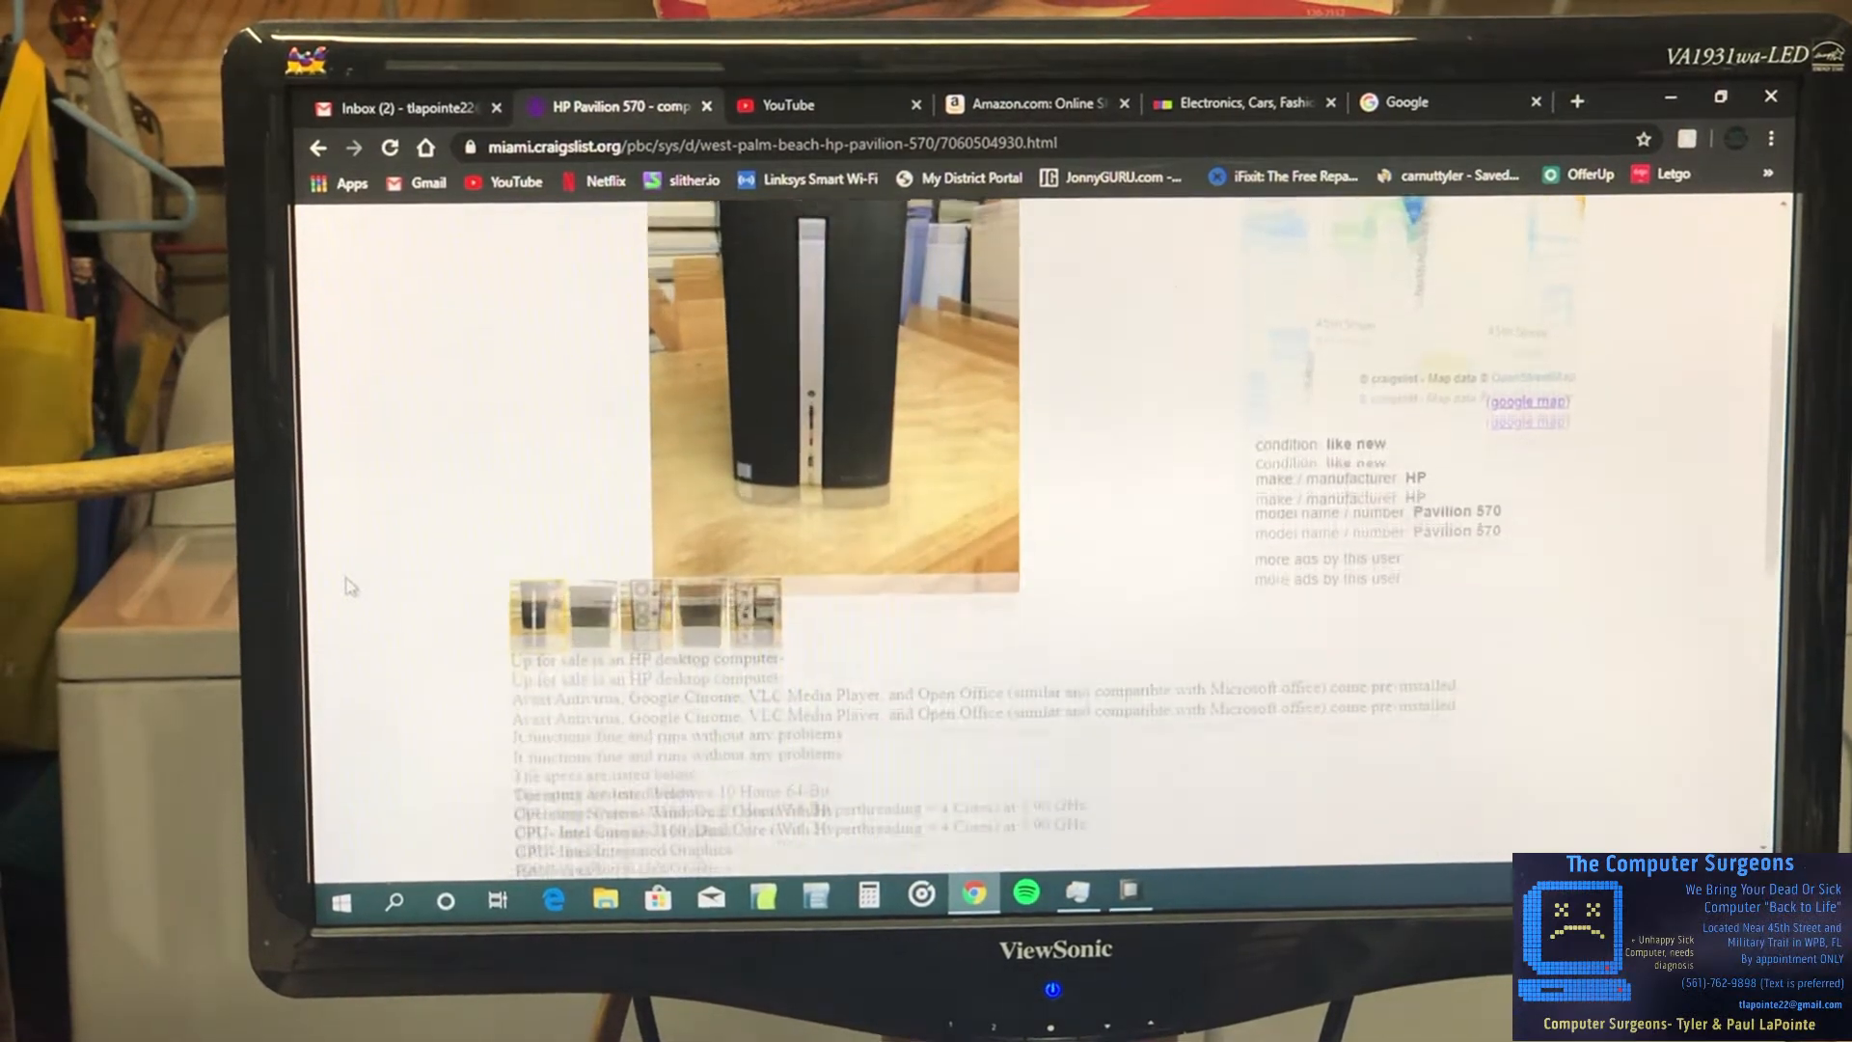
{"action": "scroll", "scroll_direction": "down", "scroll_amount": 3}
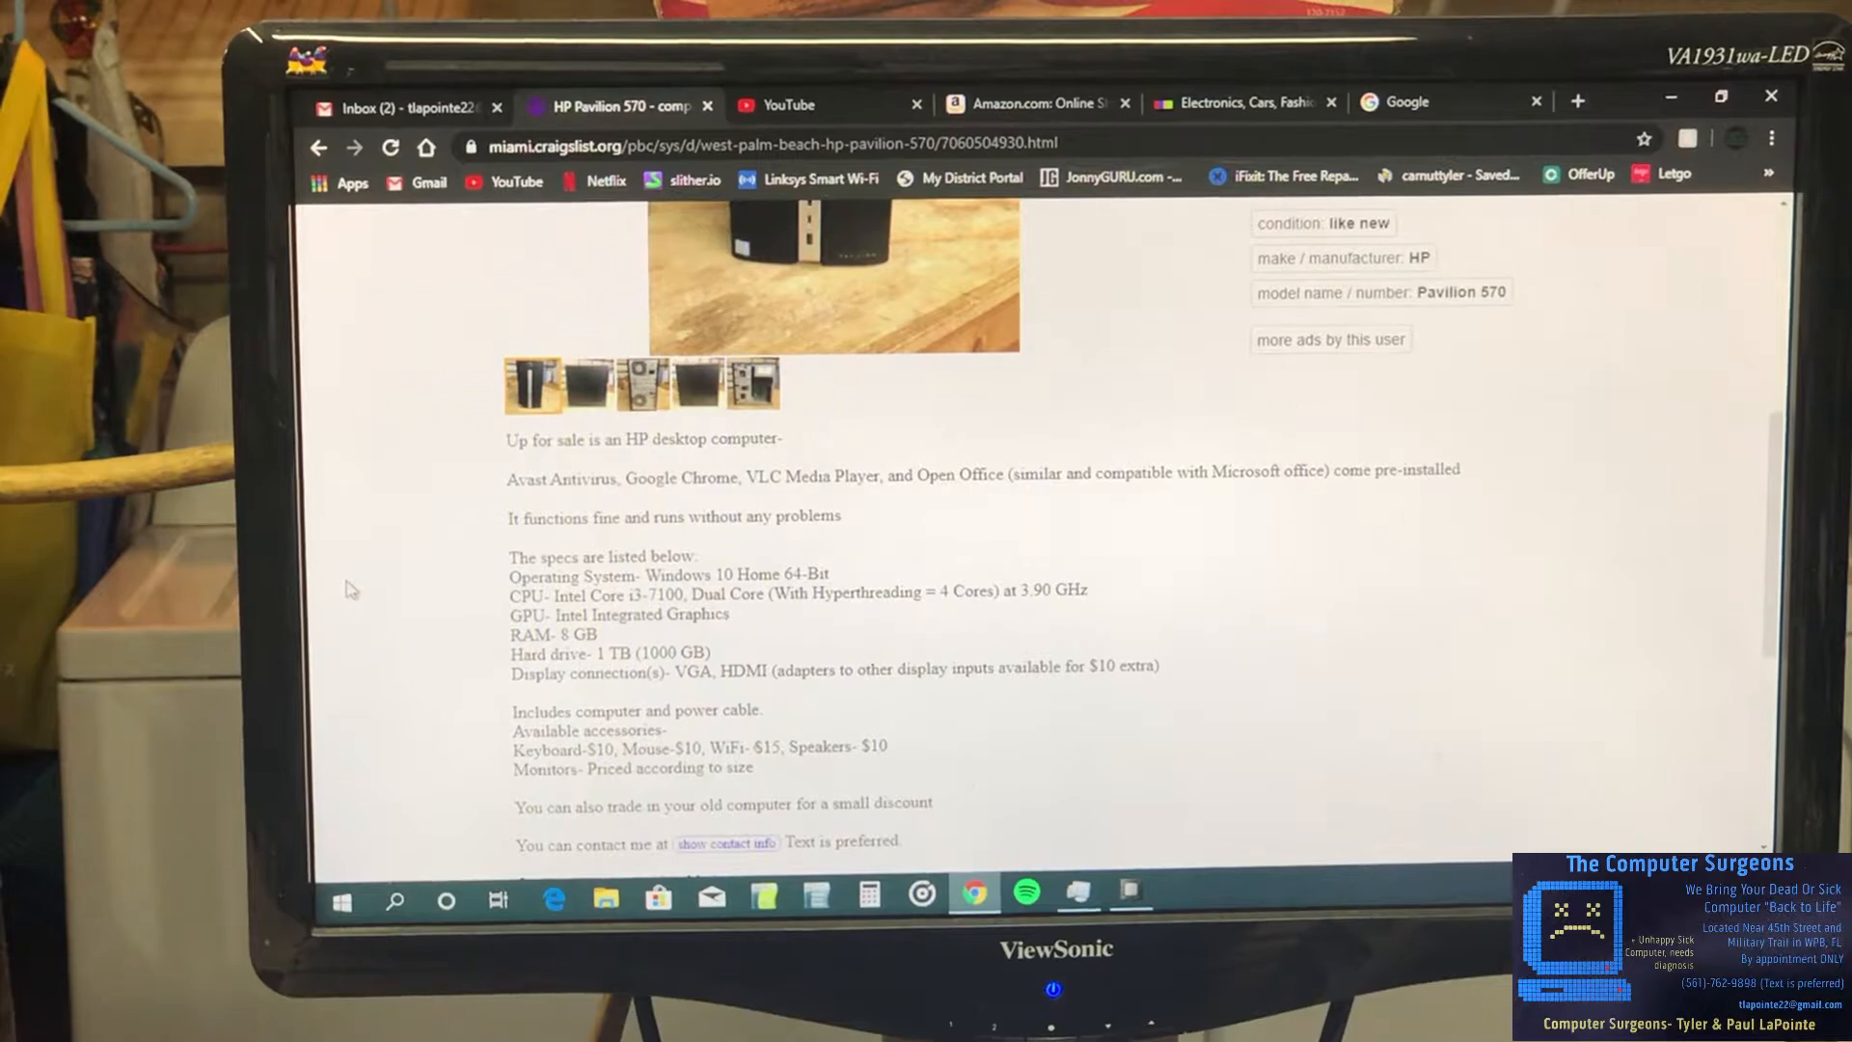
{"action": "scroll", "scroll_direction": "down", "scroll_amount": 3}
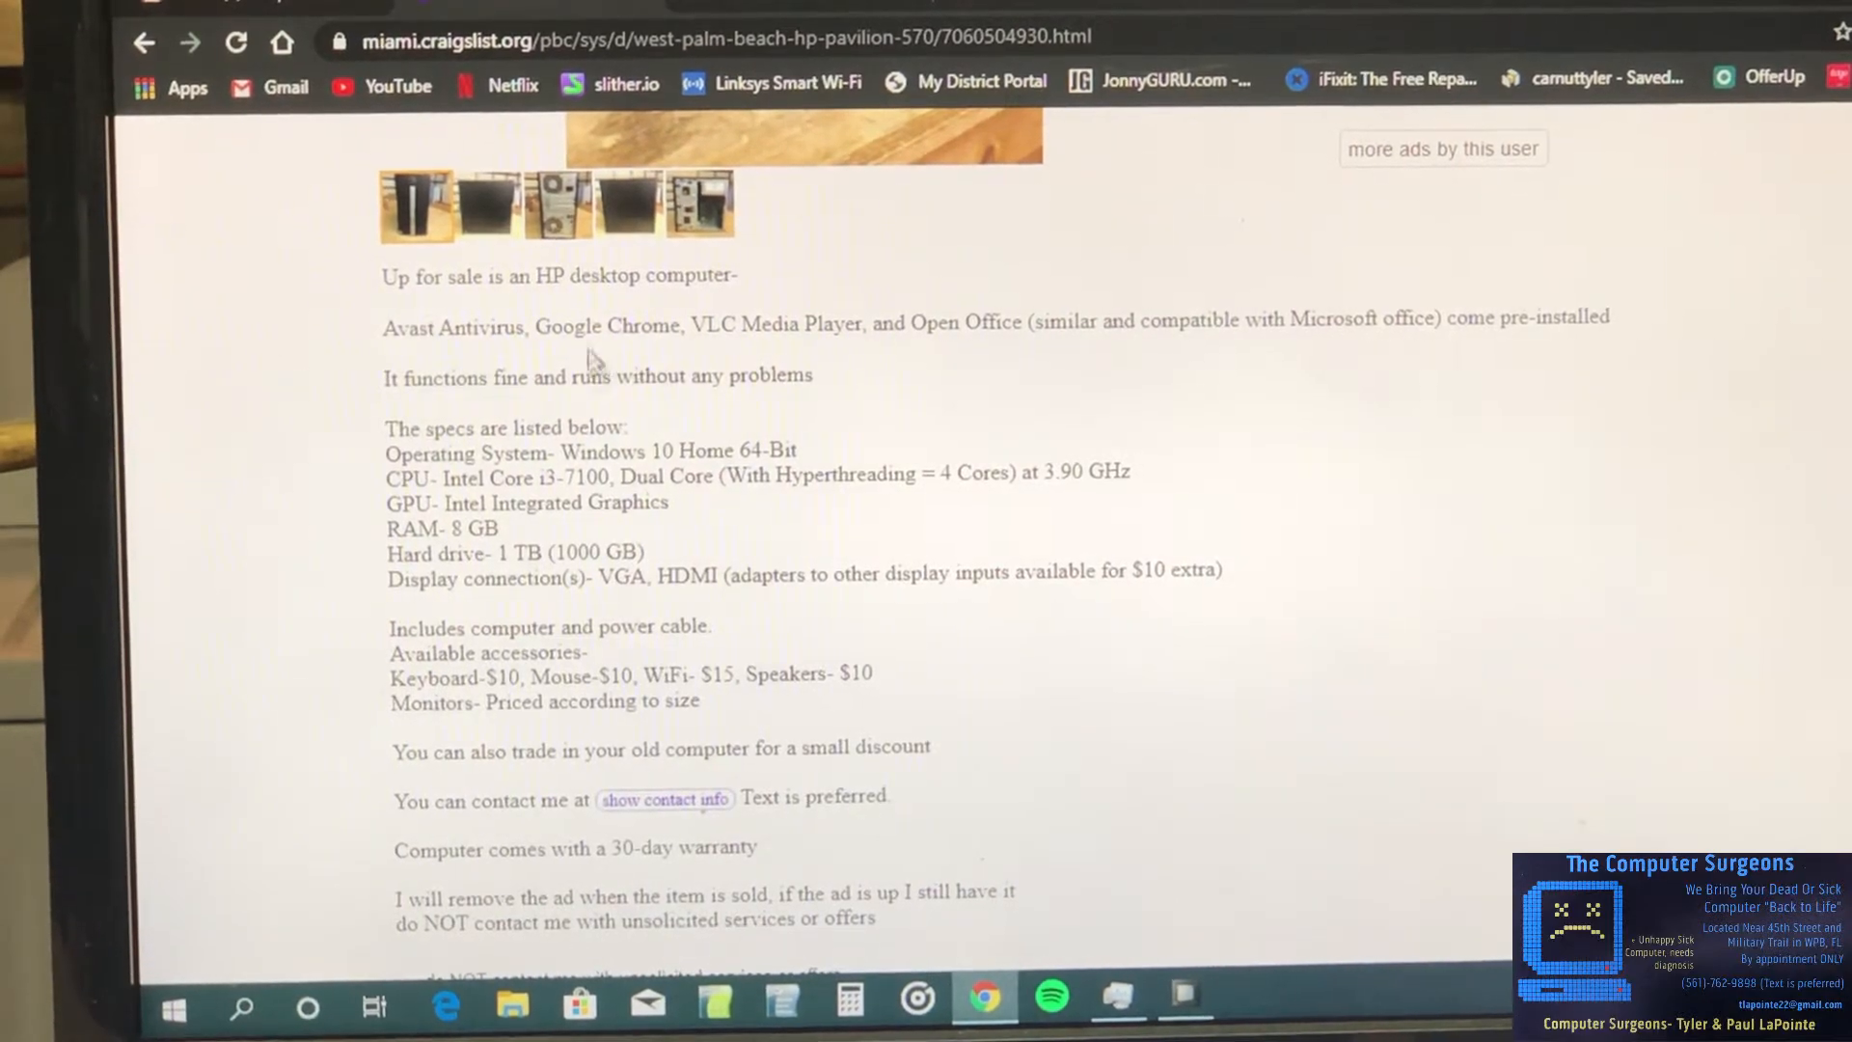
{"action": "mouse_move", "coordinate": [986, 346]}
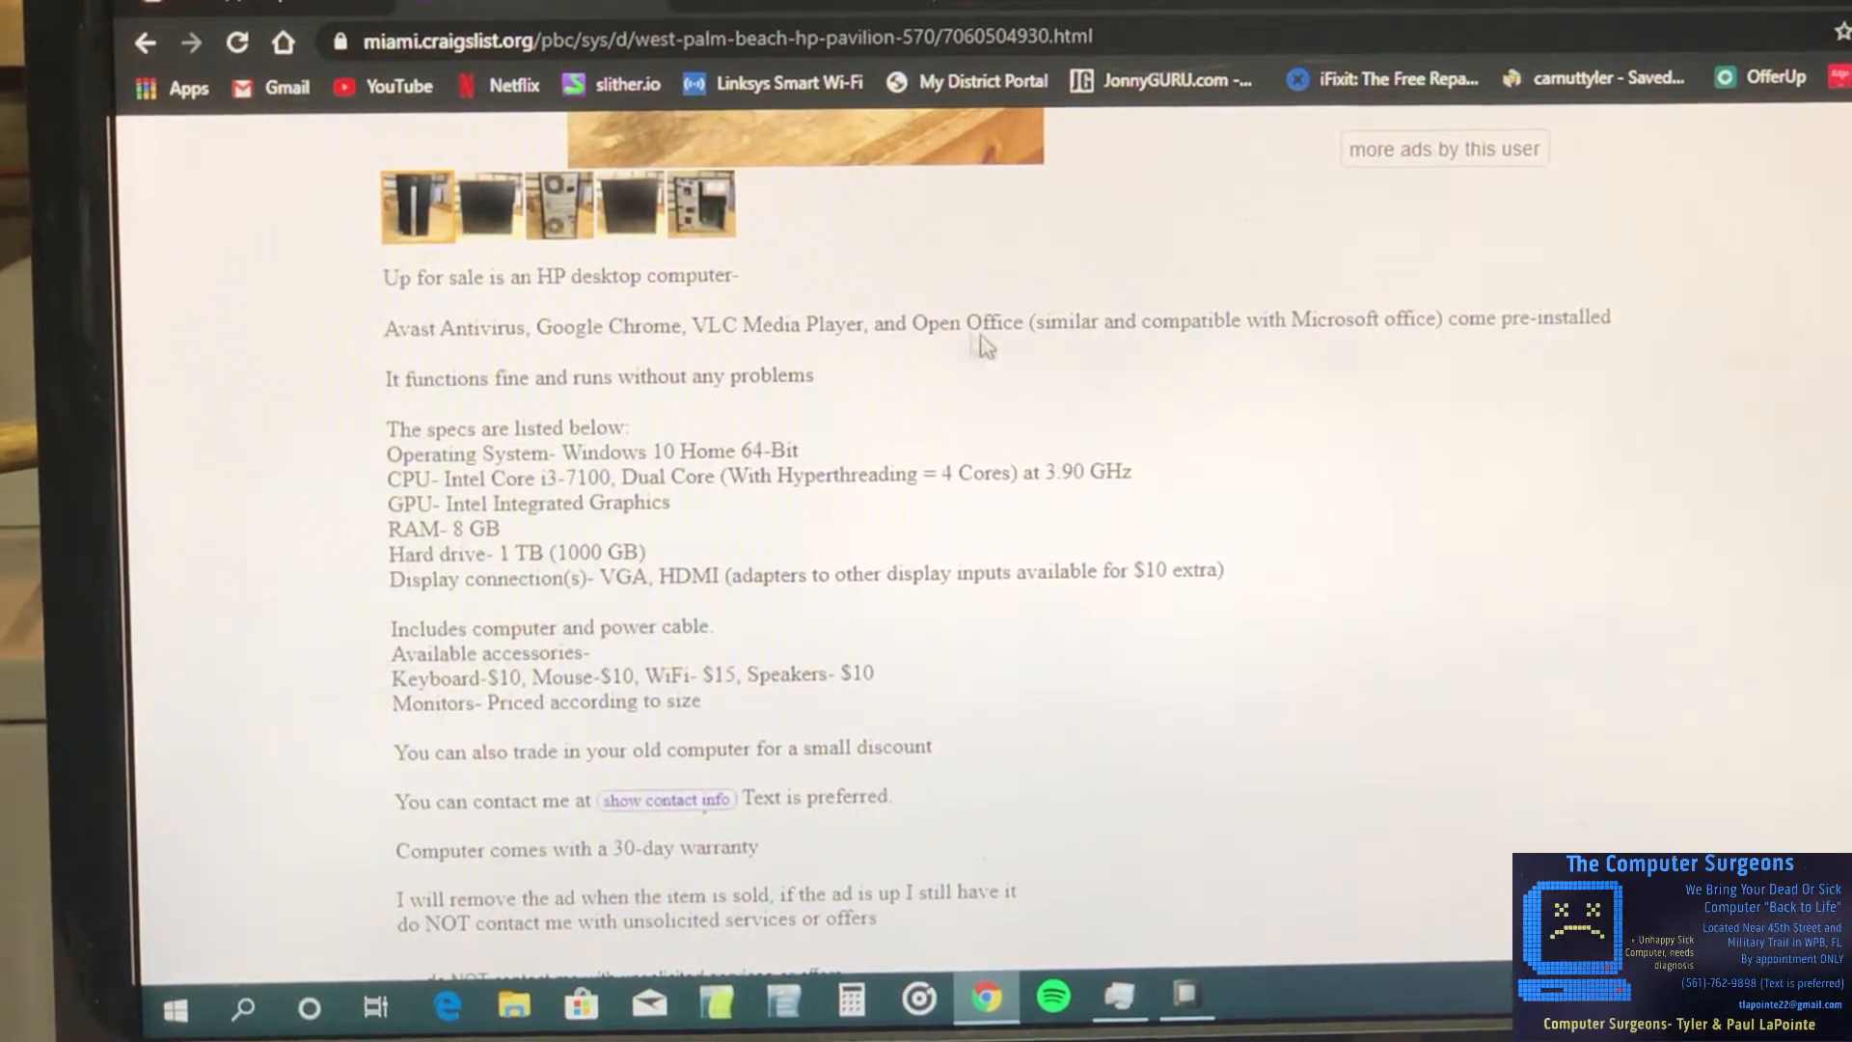
{"action": "mouse_move", "coordinate": [633, 400]}
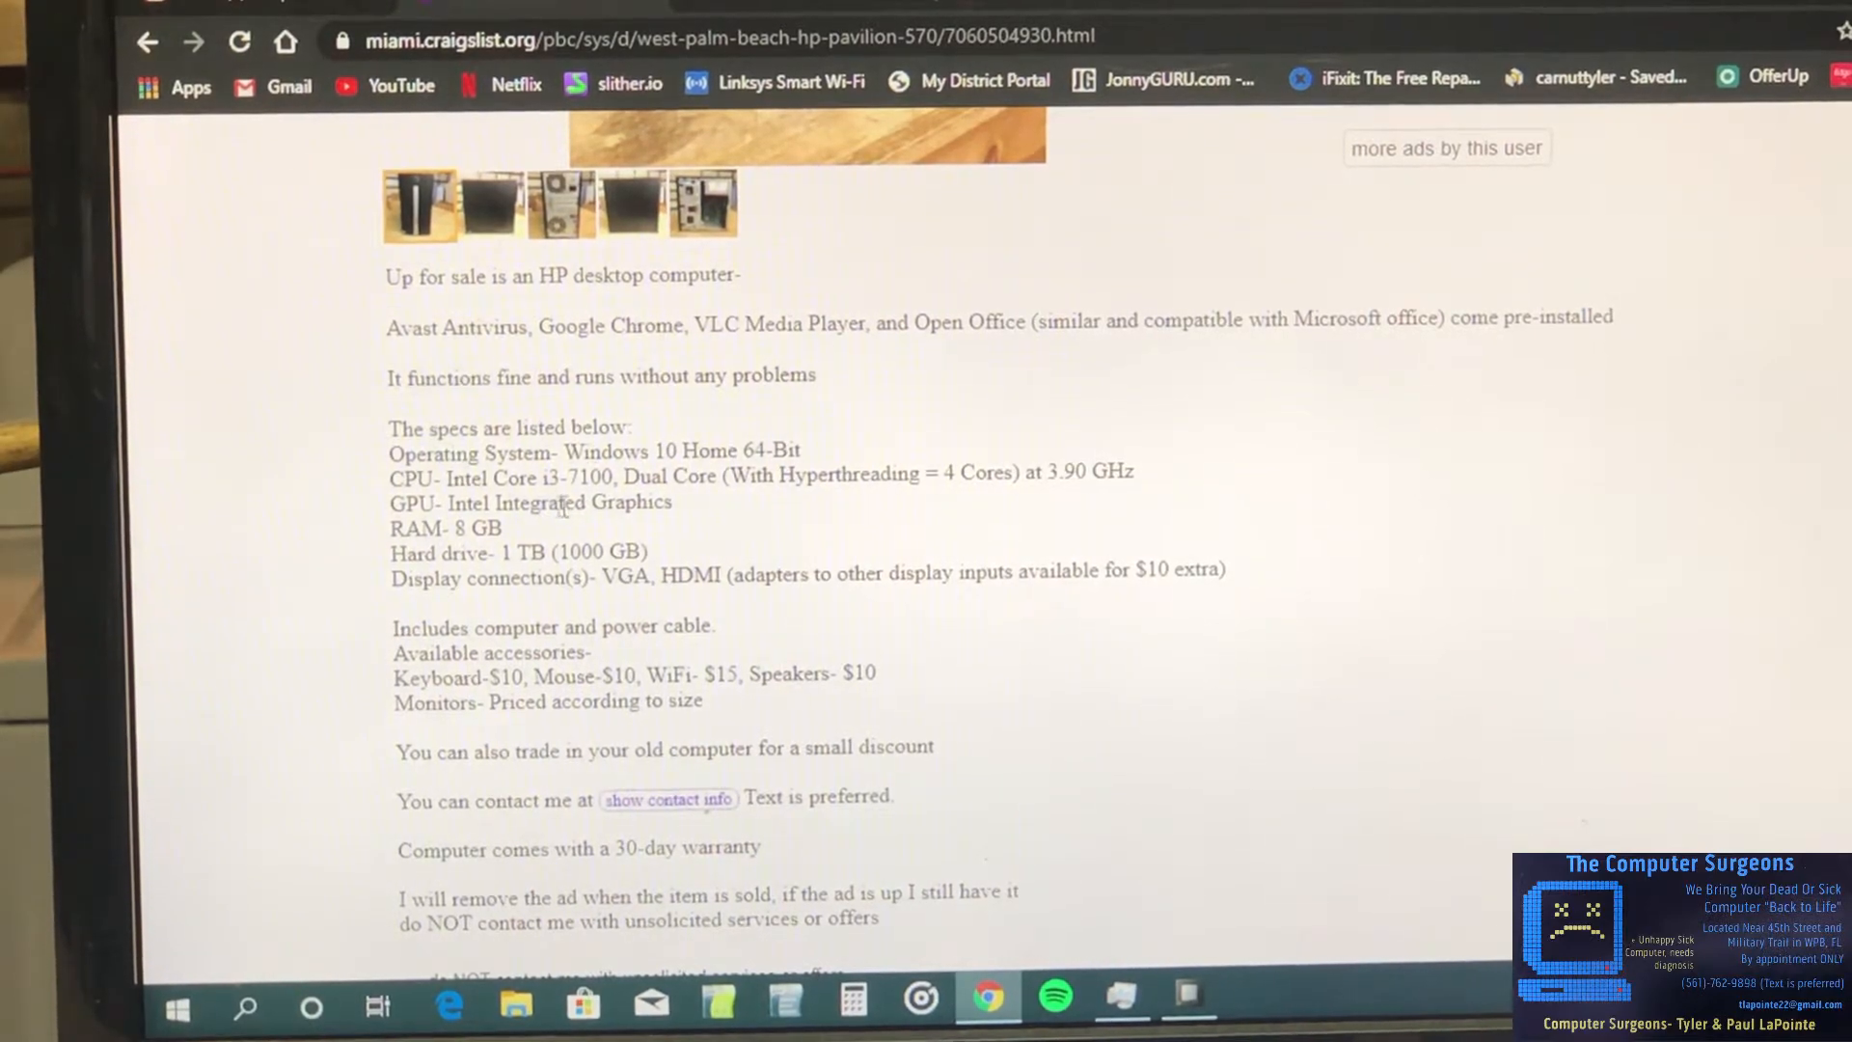
{"action": "scroll", "scroll_direction": "down", "scroll_amount": 3}
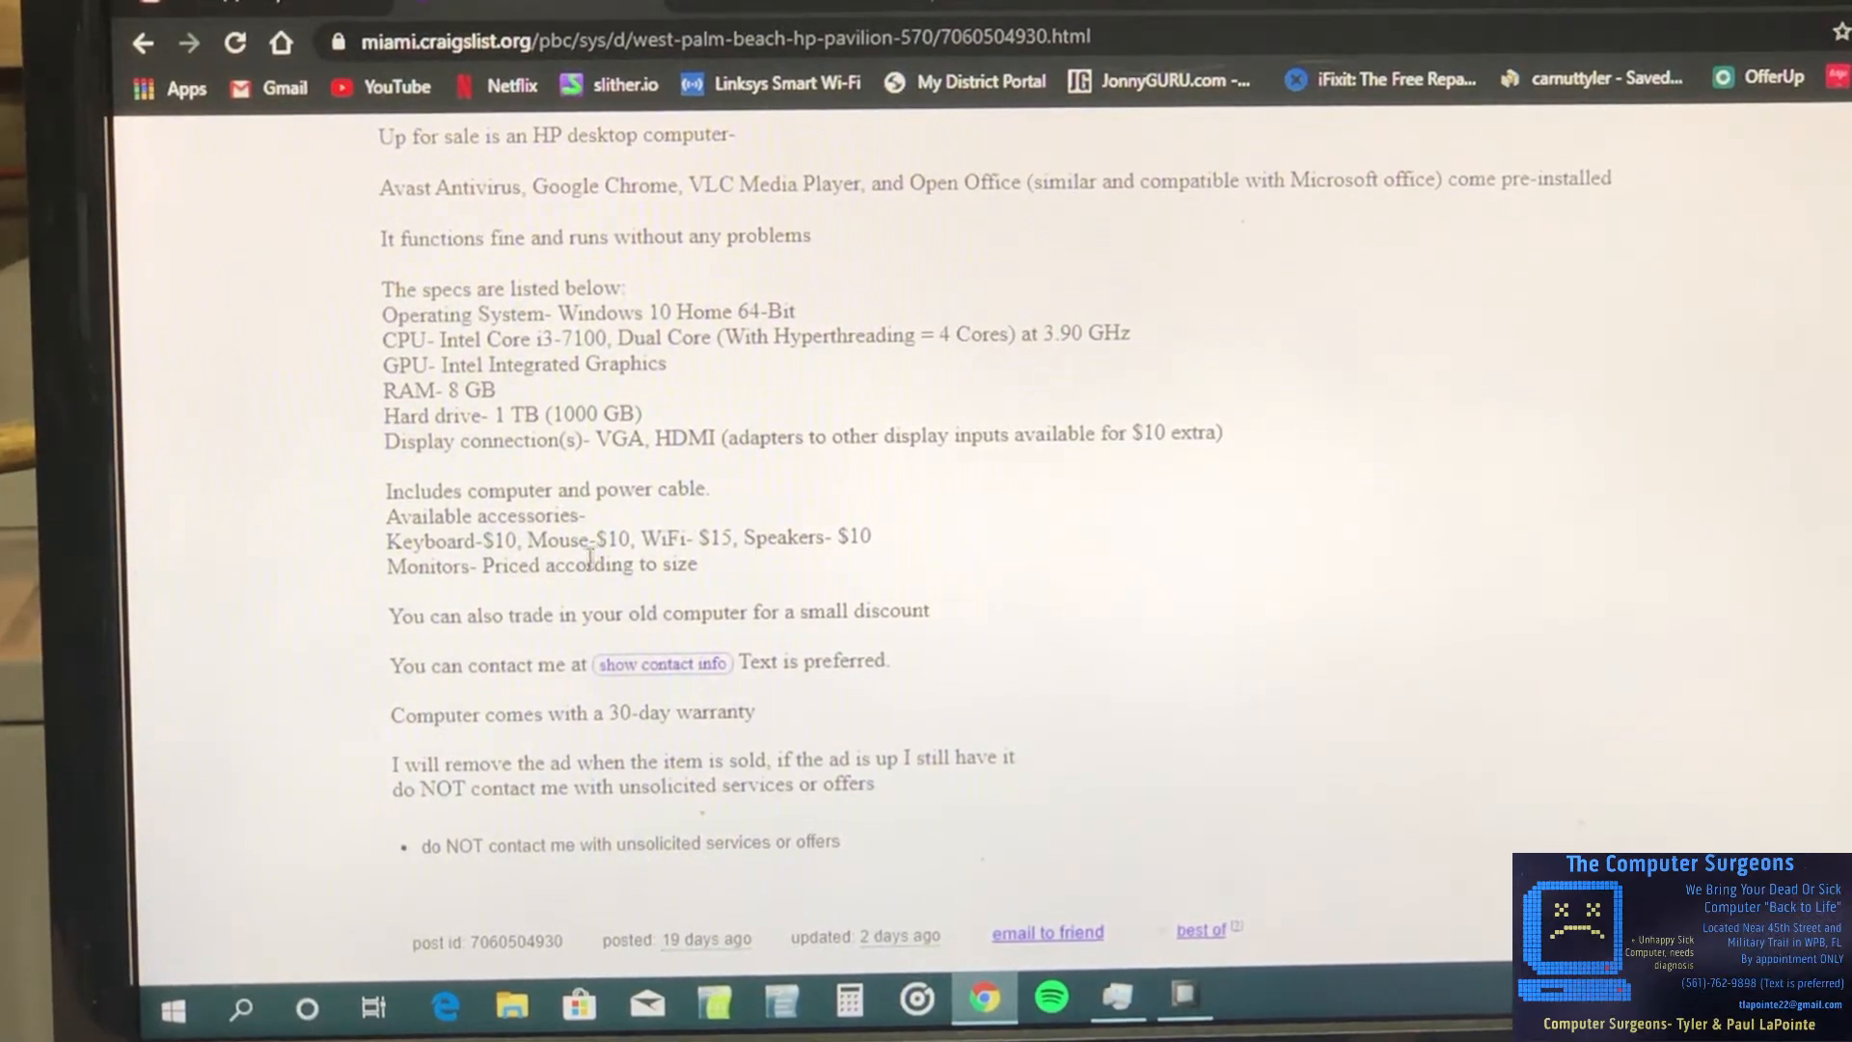
{"action": "scroll", "scroll_direction": "down", "scroll_amount": 3}
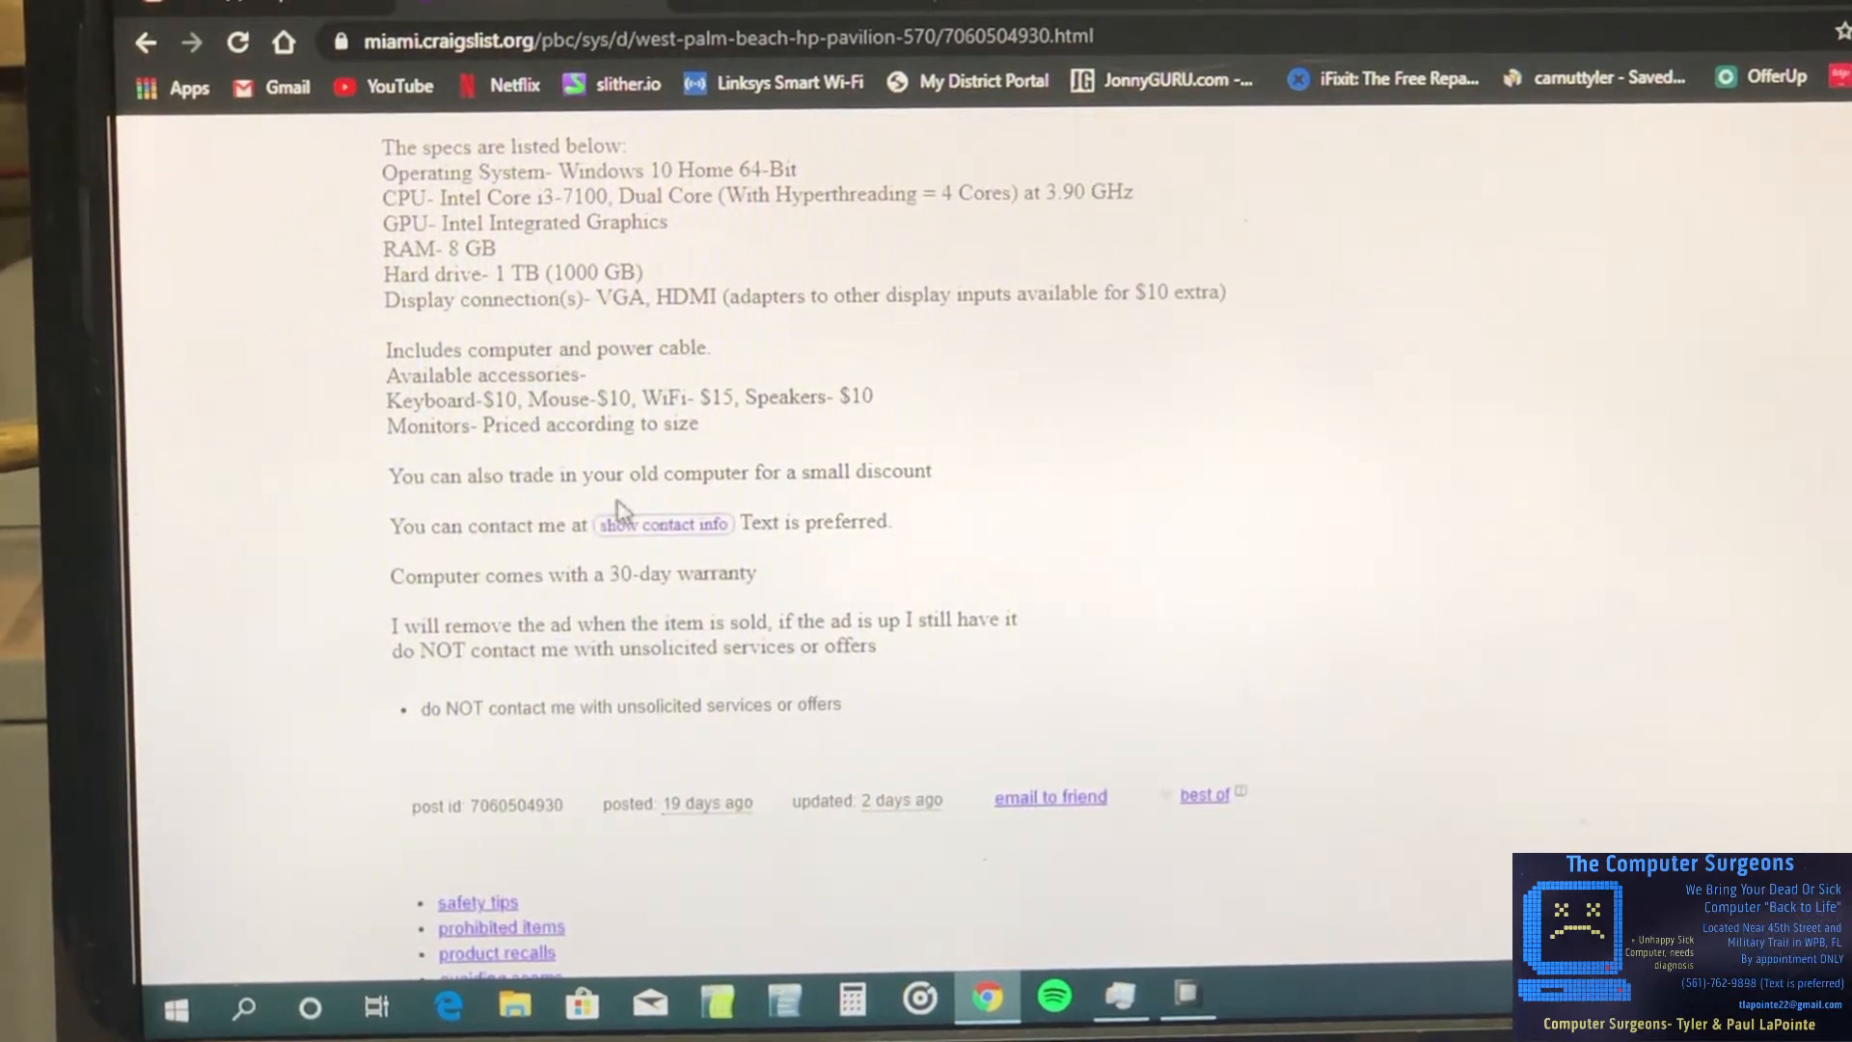